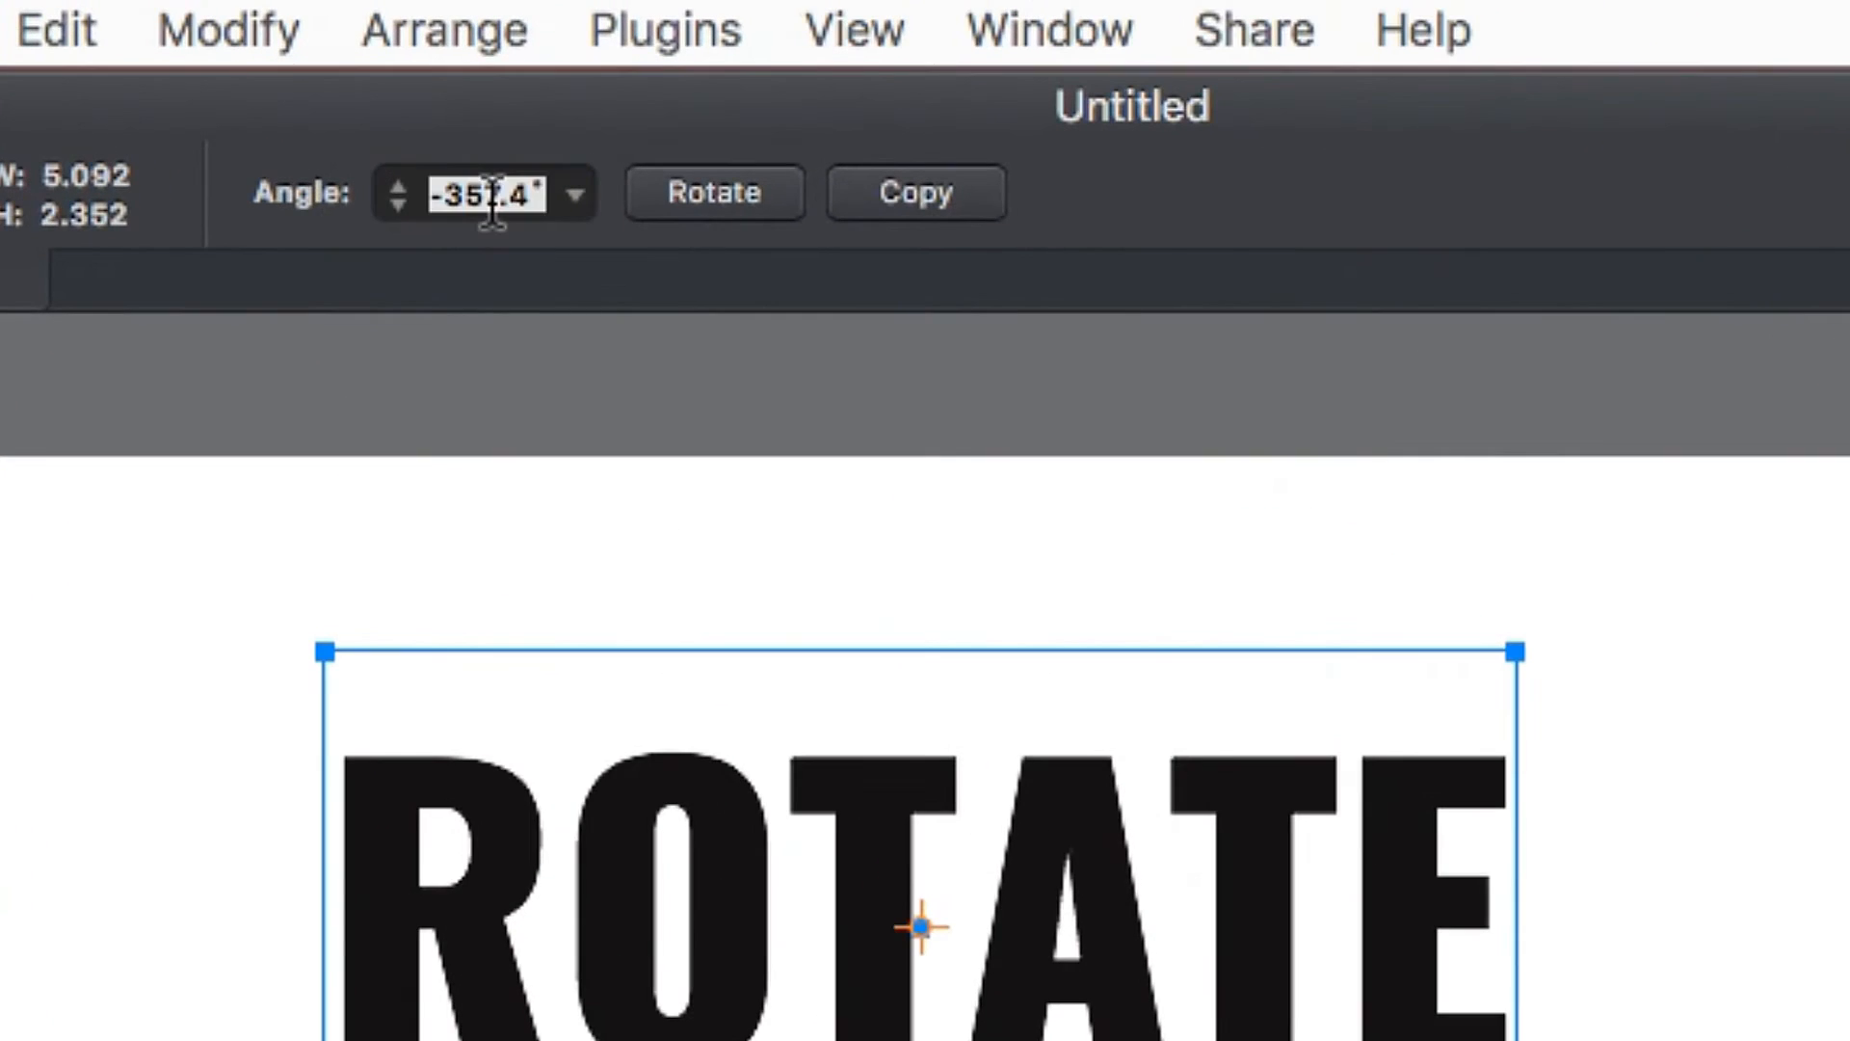
Rotate the ROTATE text by -90° and 15°, creating a rotated duplicate
click(583, 193)
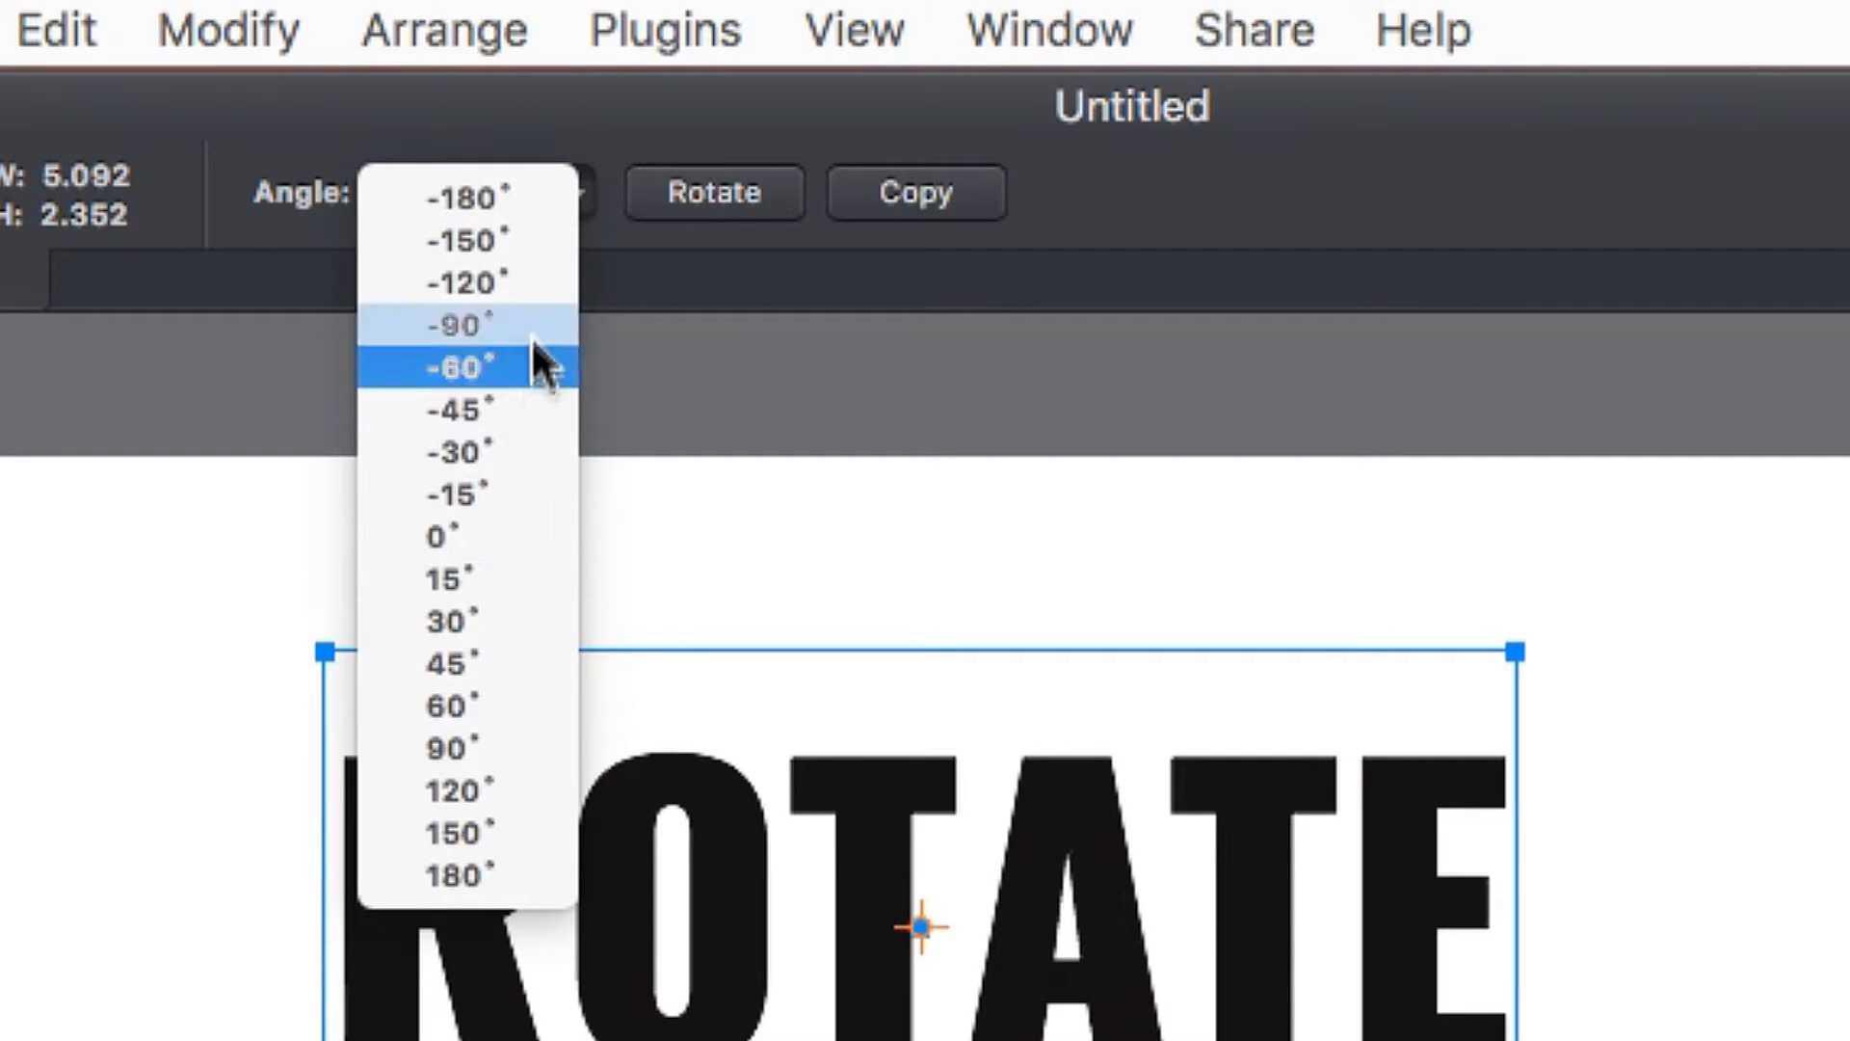
click(454, 321)
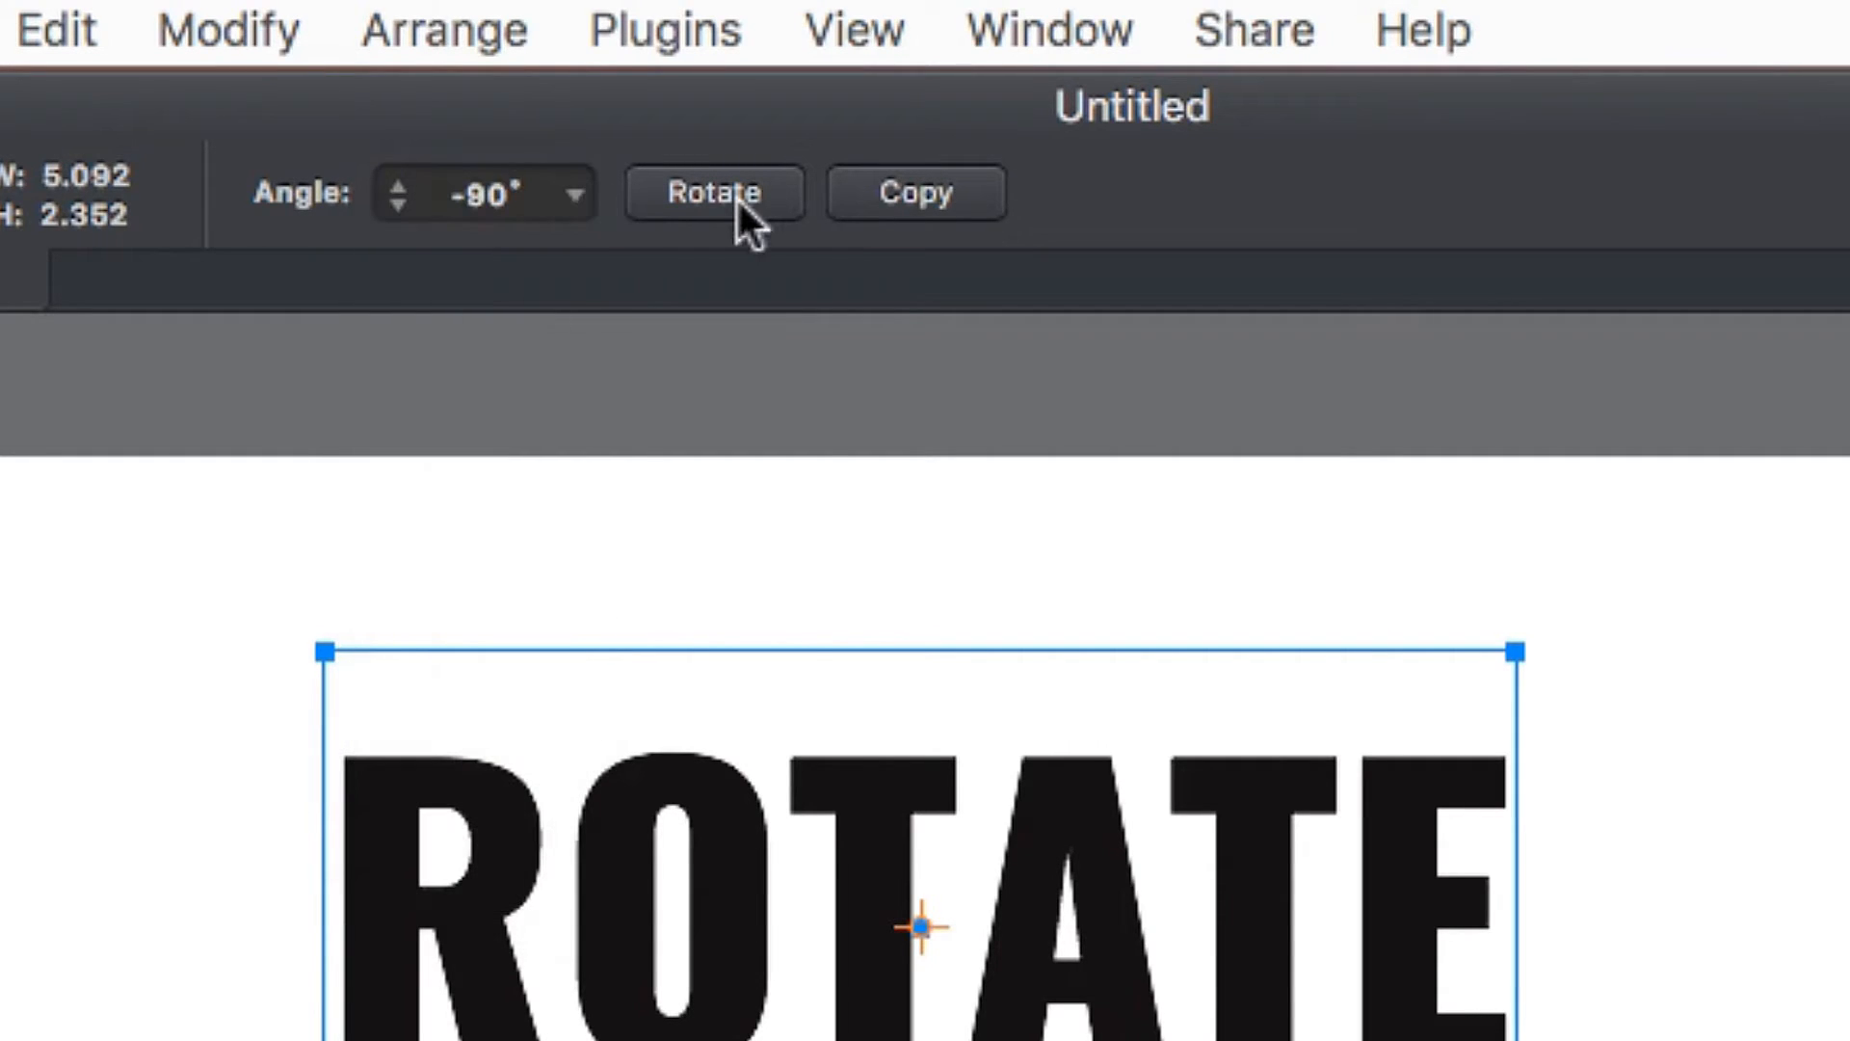
click(713, 196)
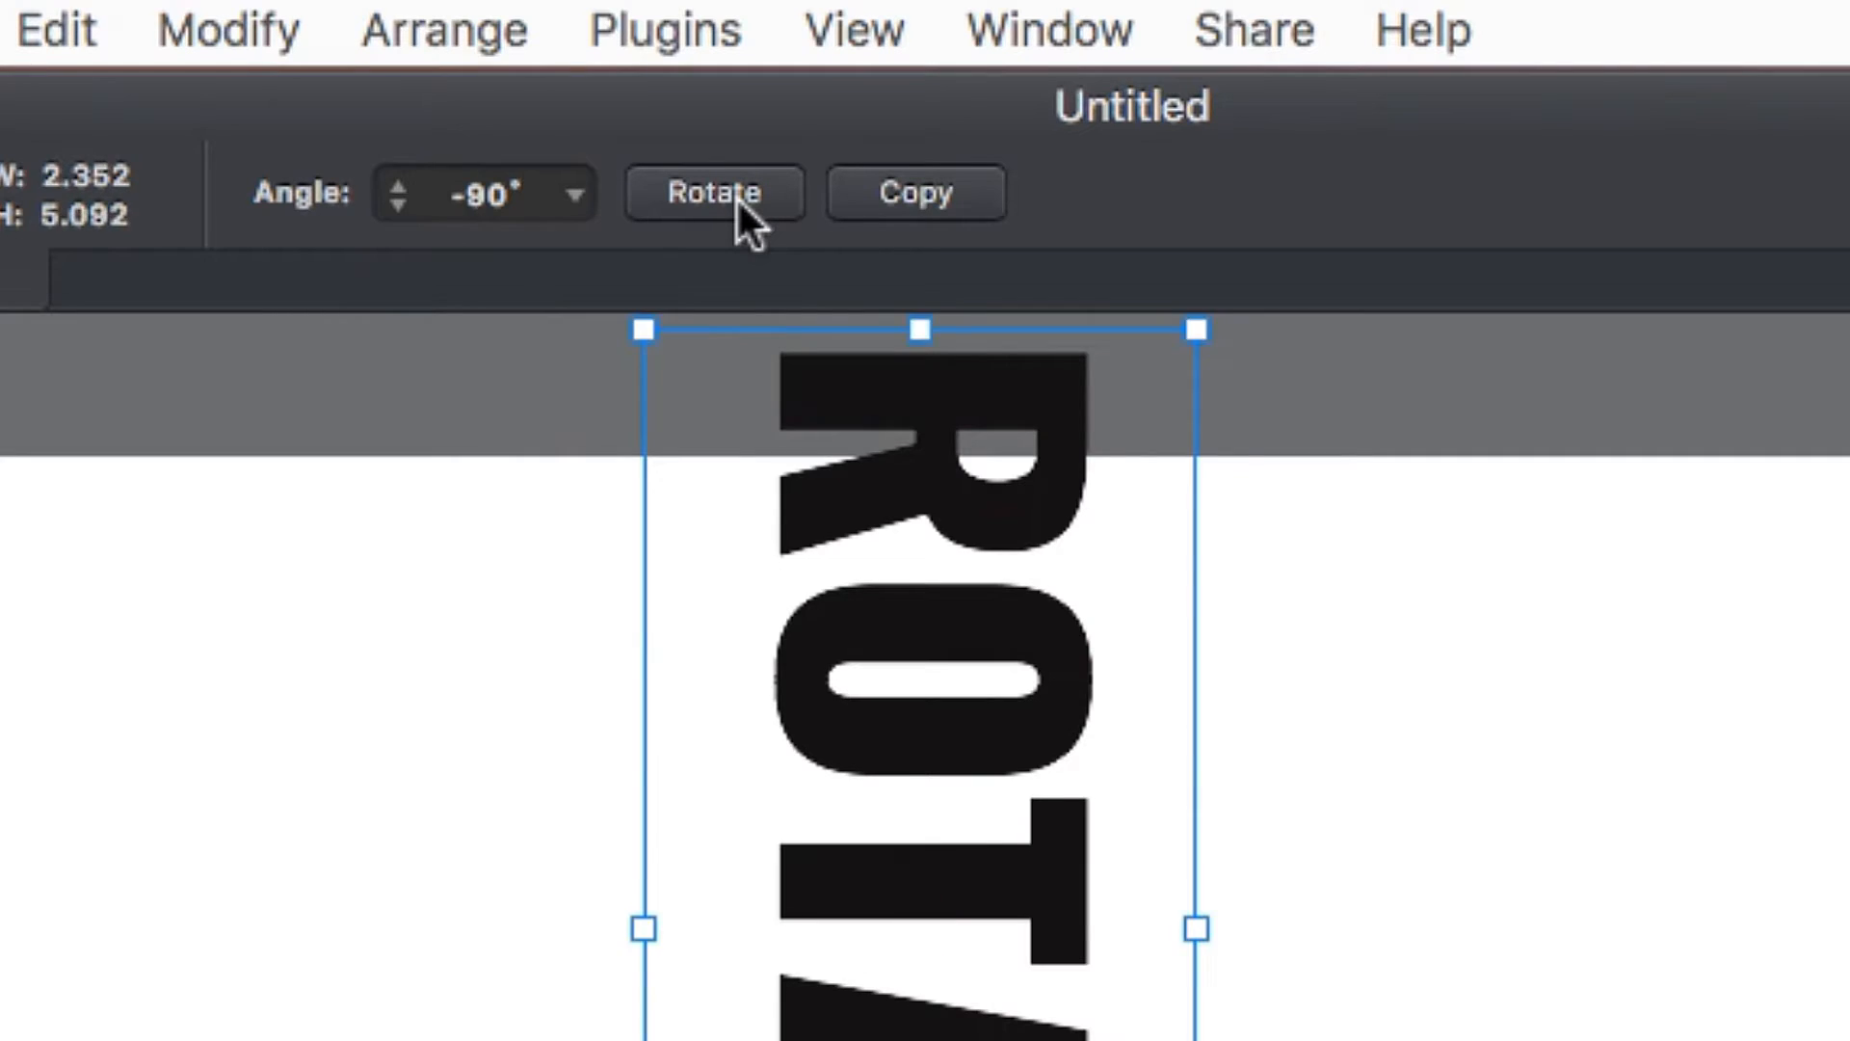
click(714, 194)
text(15)
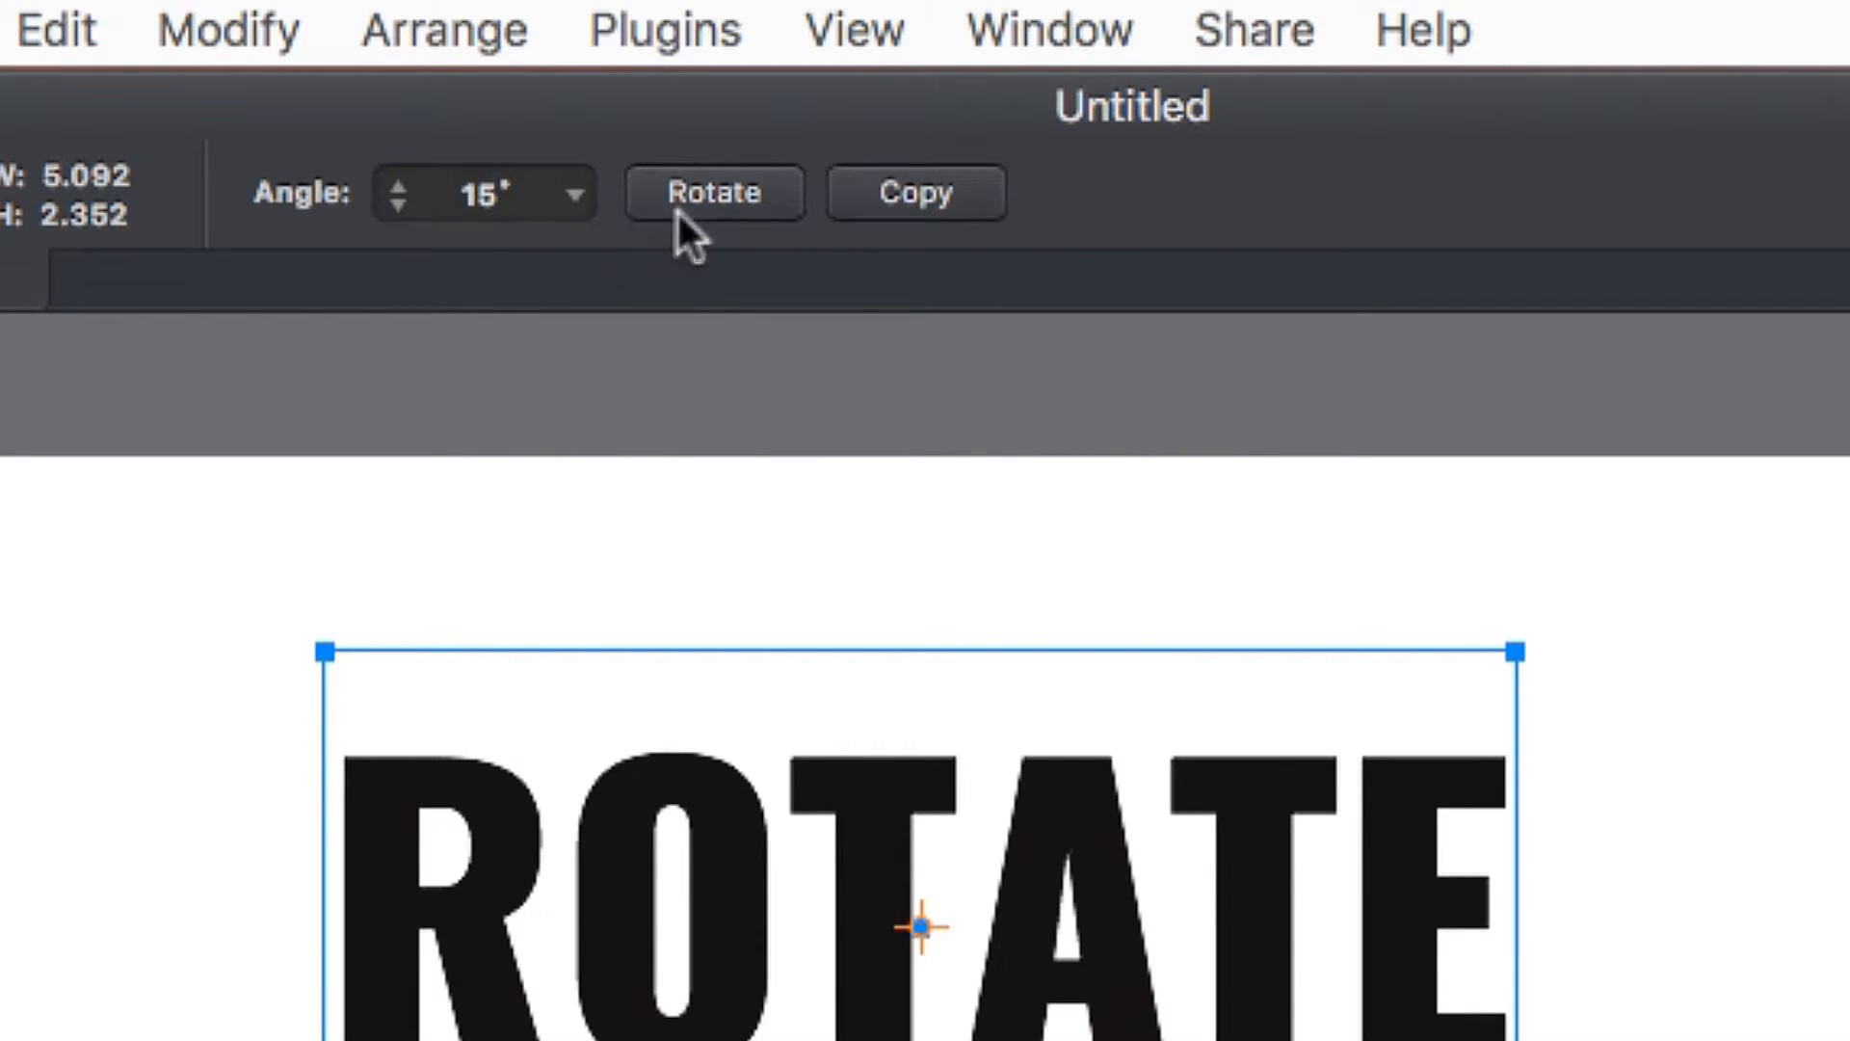
click(713, 192)
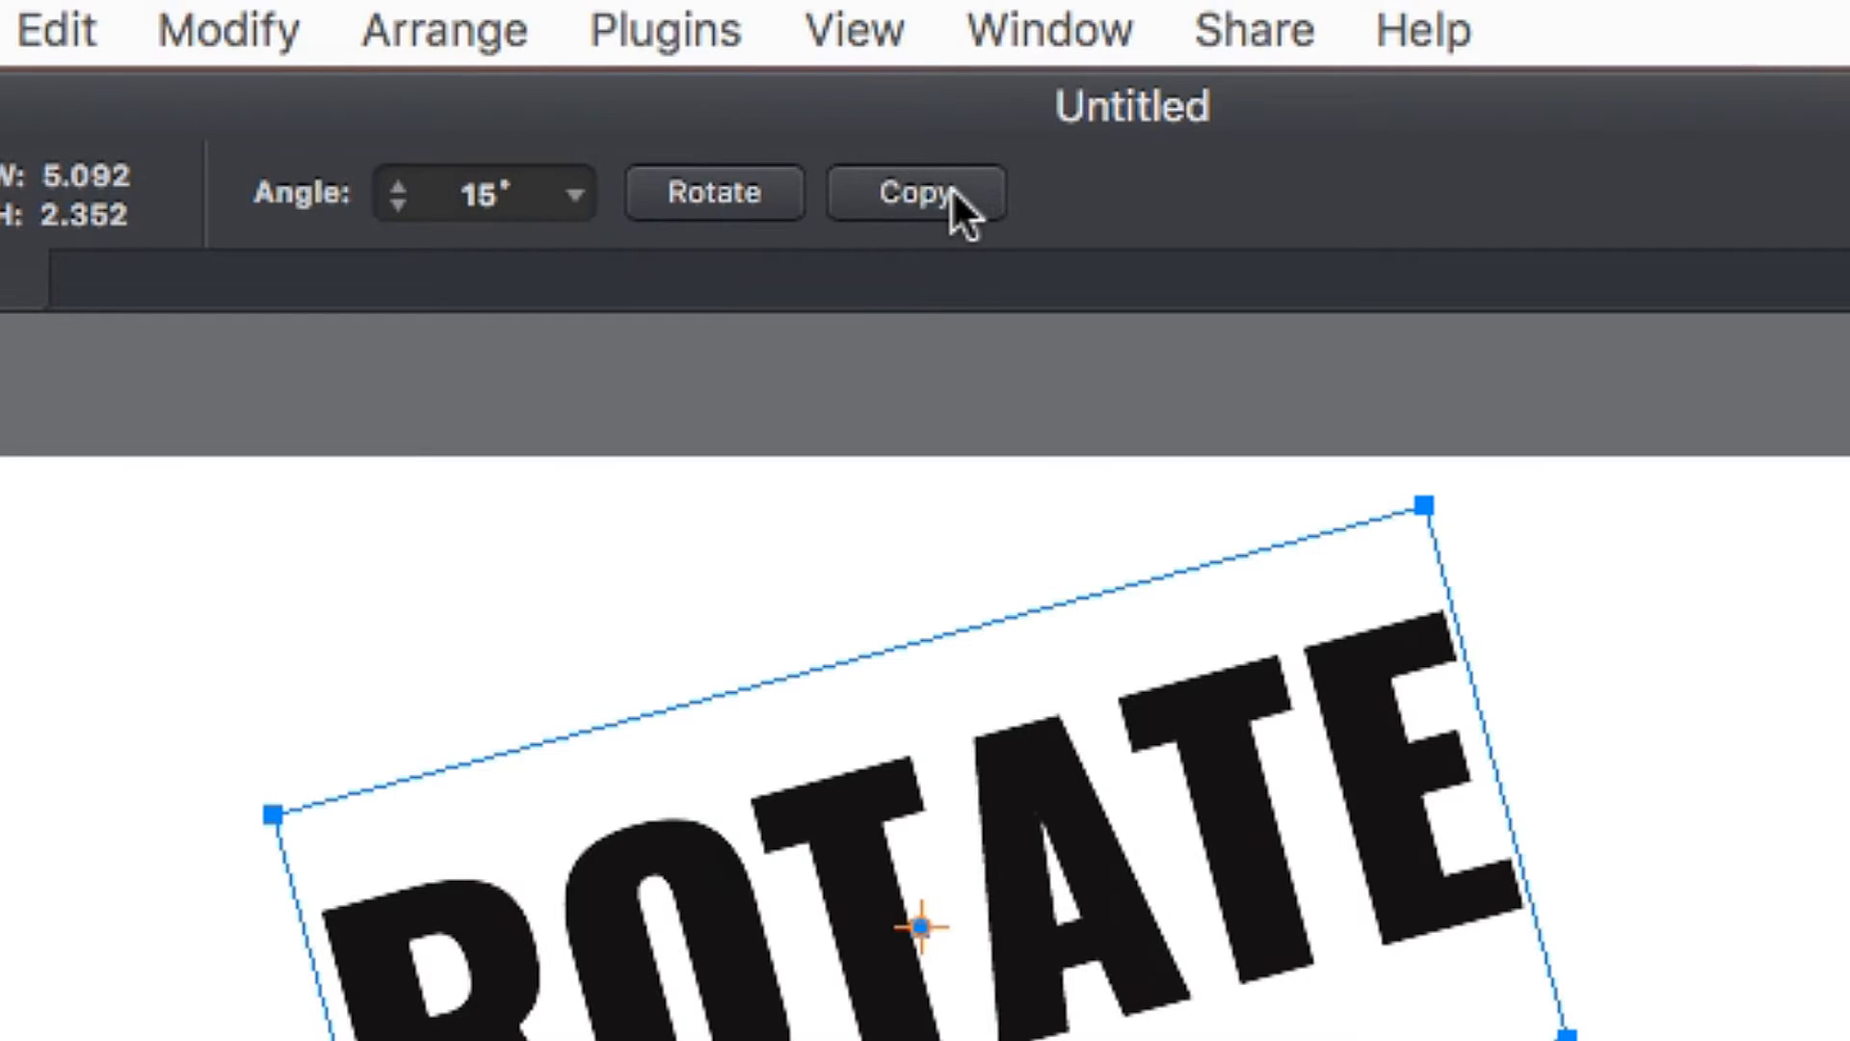
click(915, 193)
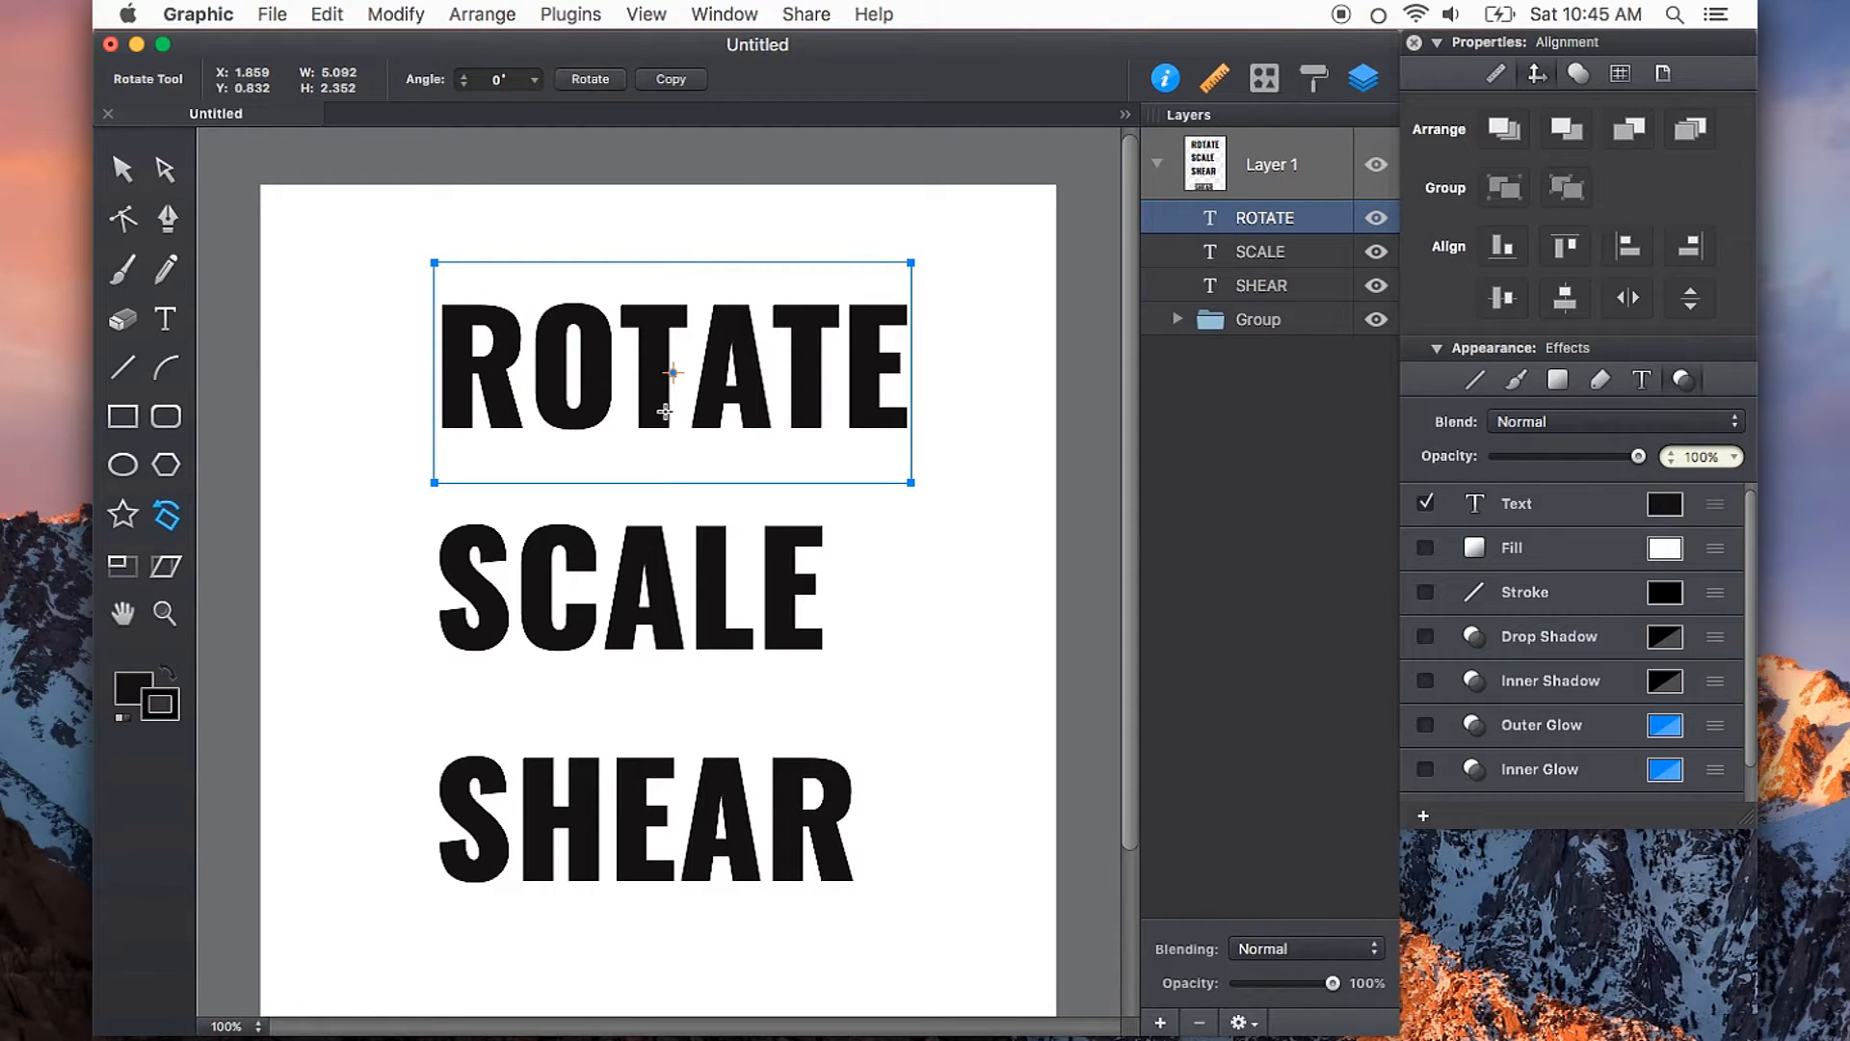
mouse_move(667, 406)
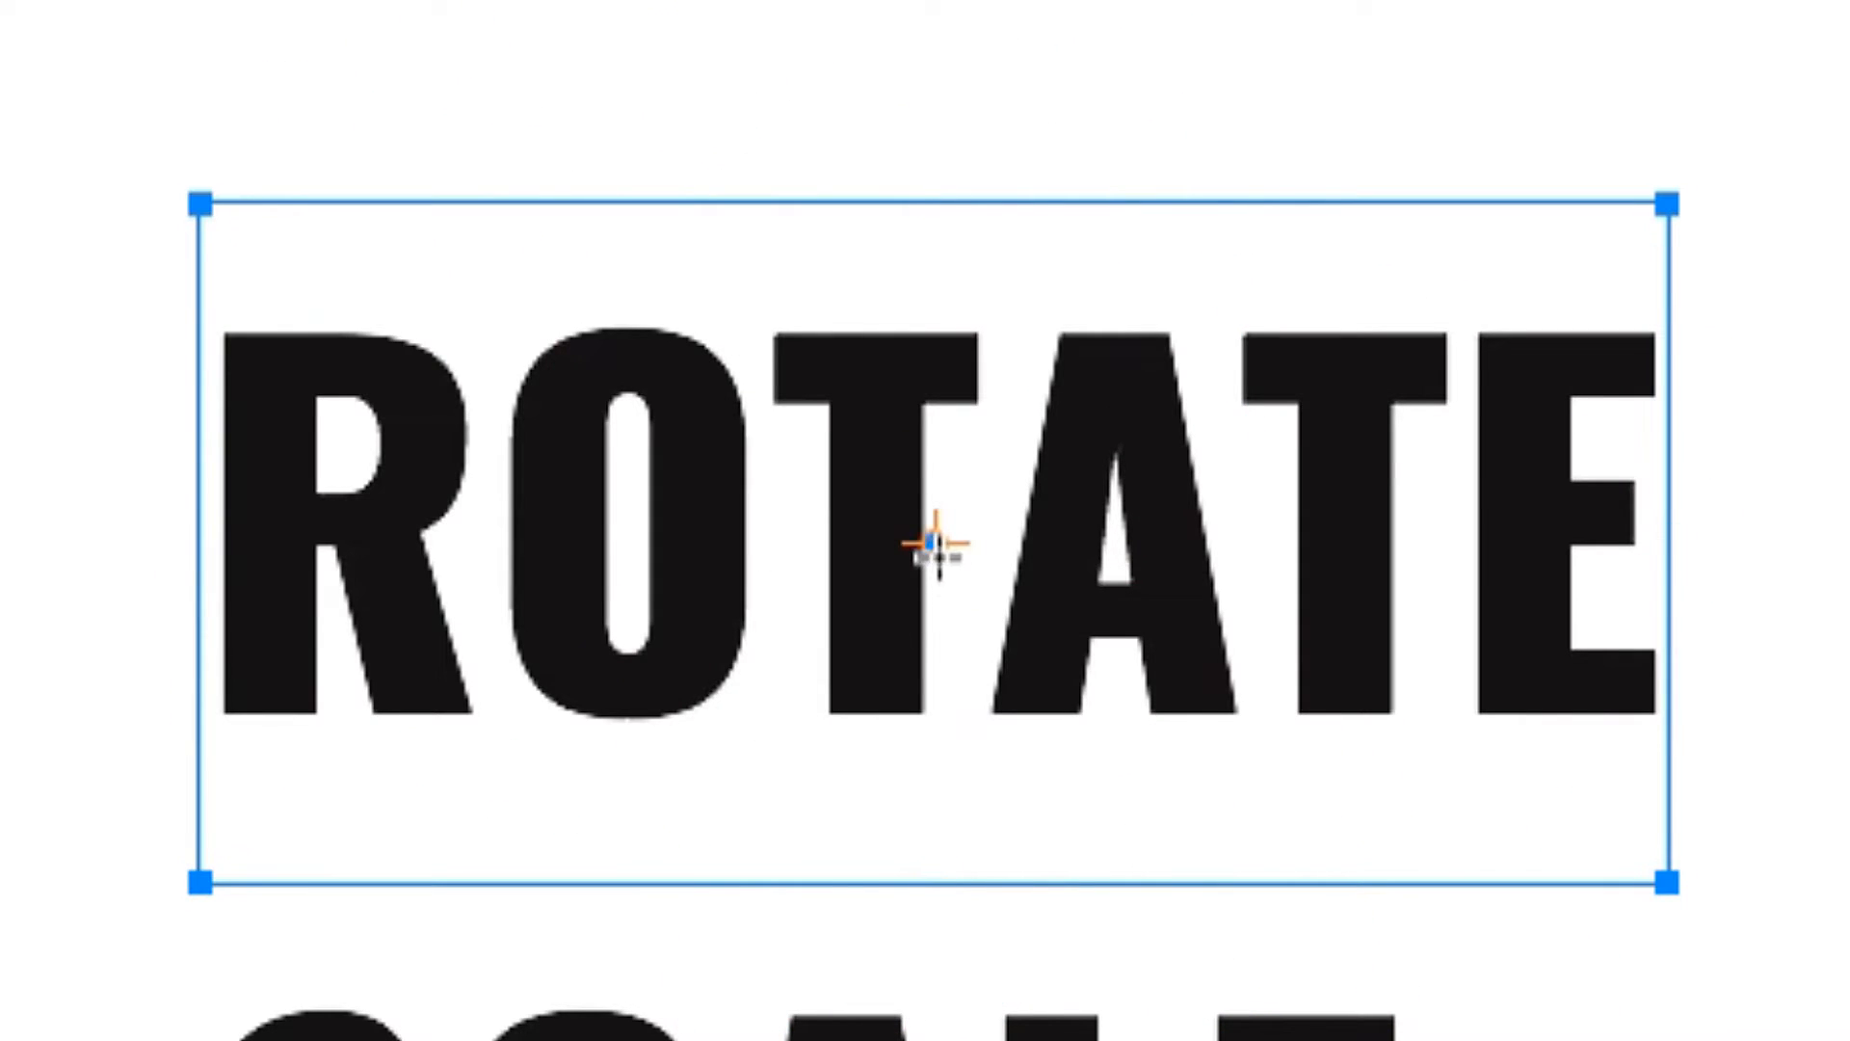
Rotate a duplicate about the text's corner pivot, then scale the SCALE text to 50%
drag(931, 543, 224, 832)
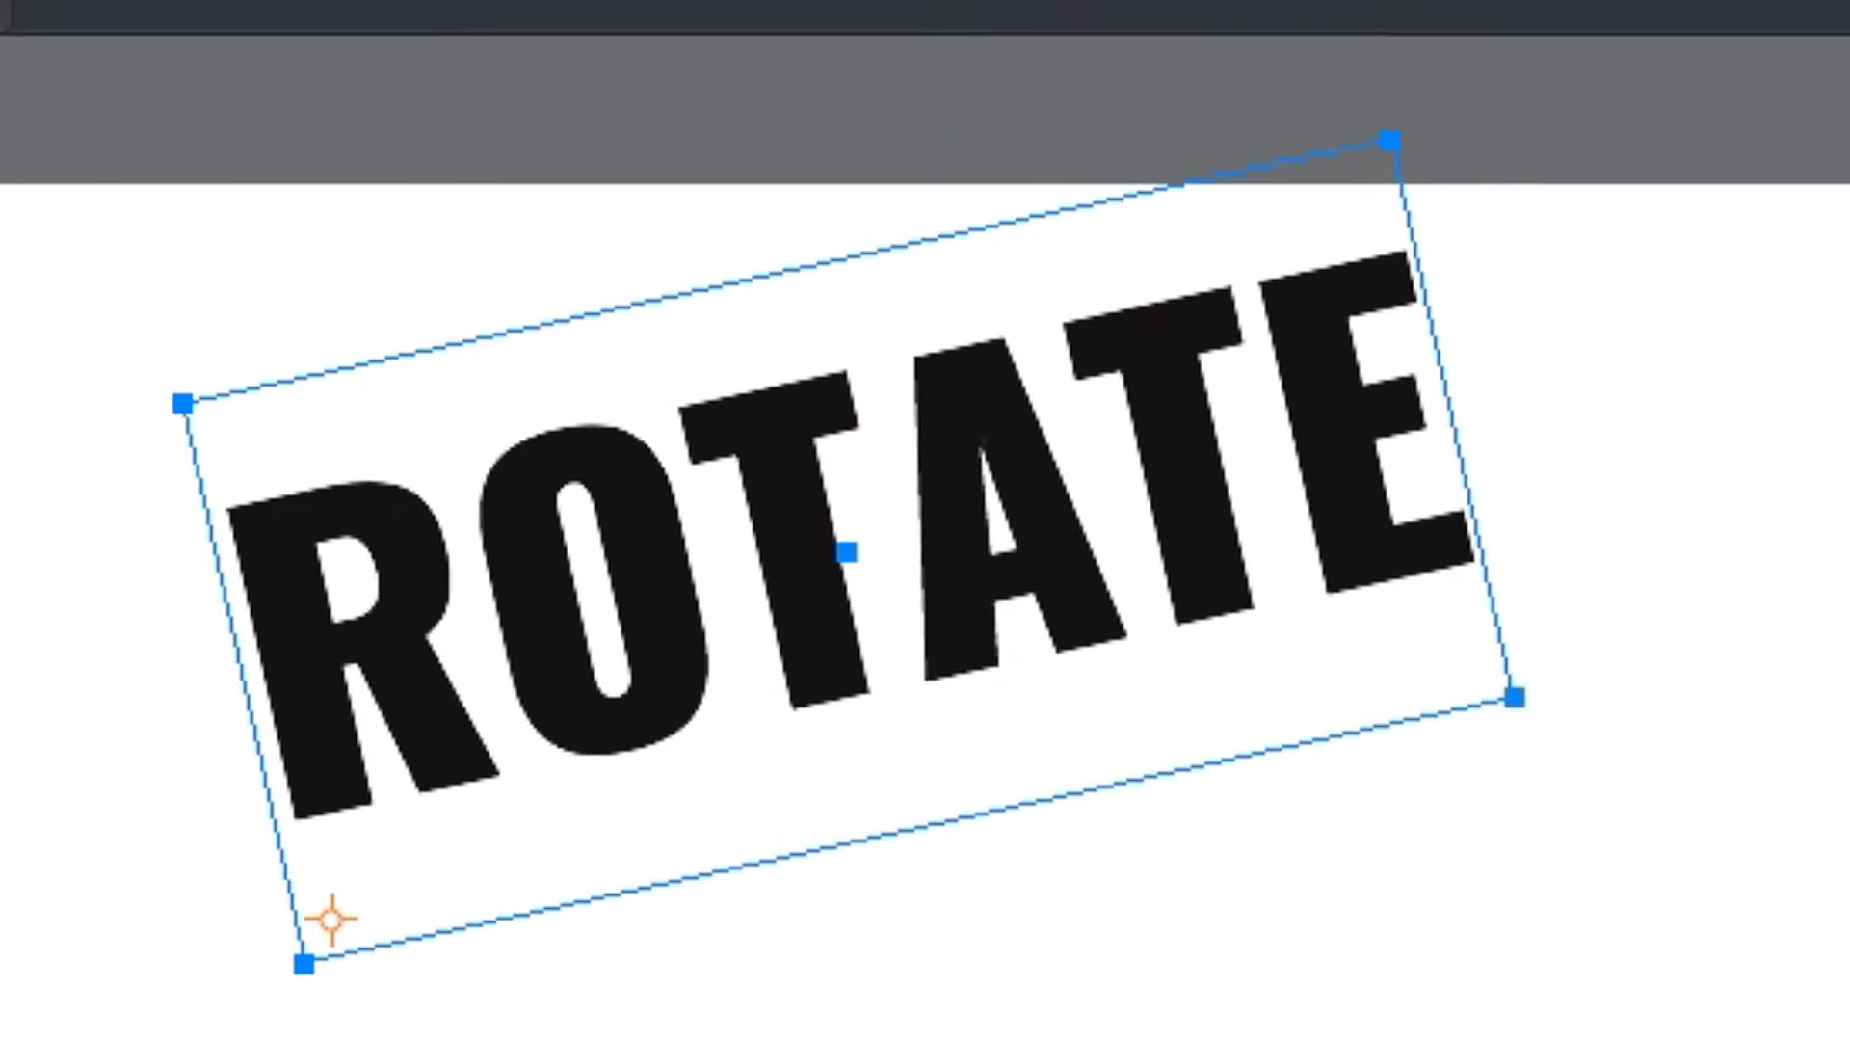
click(900, 60)
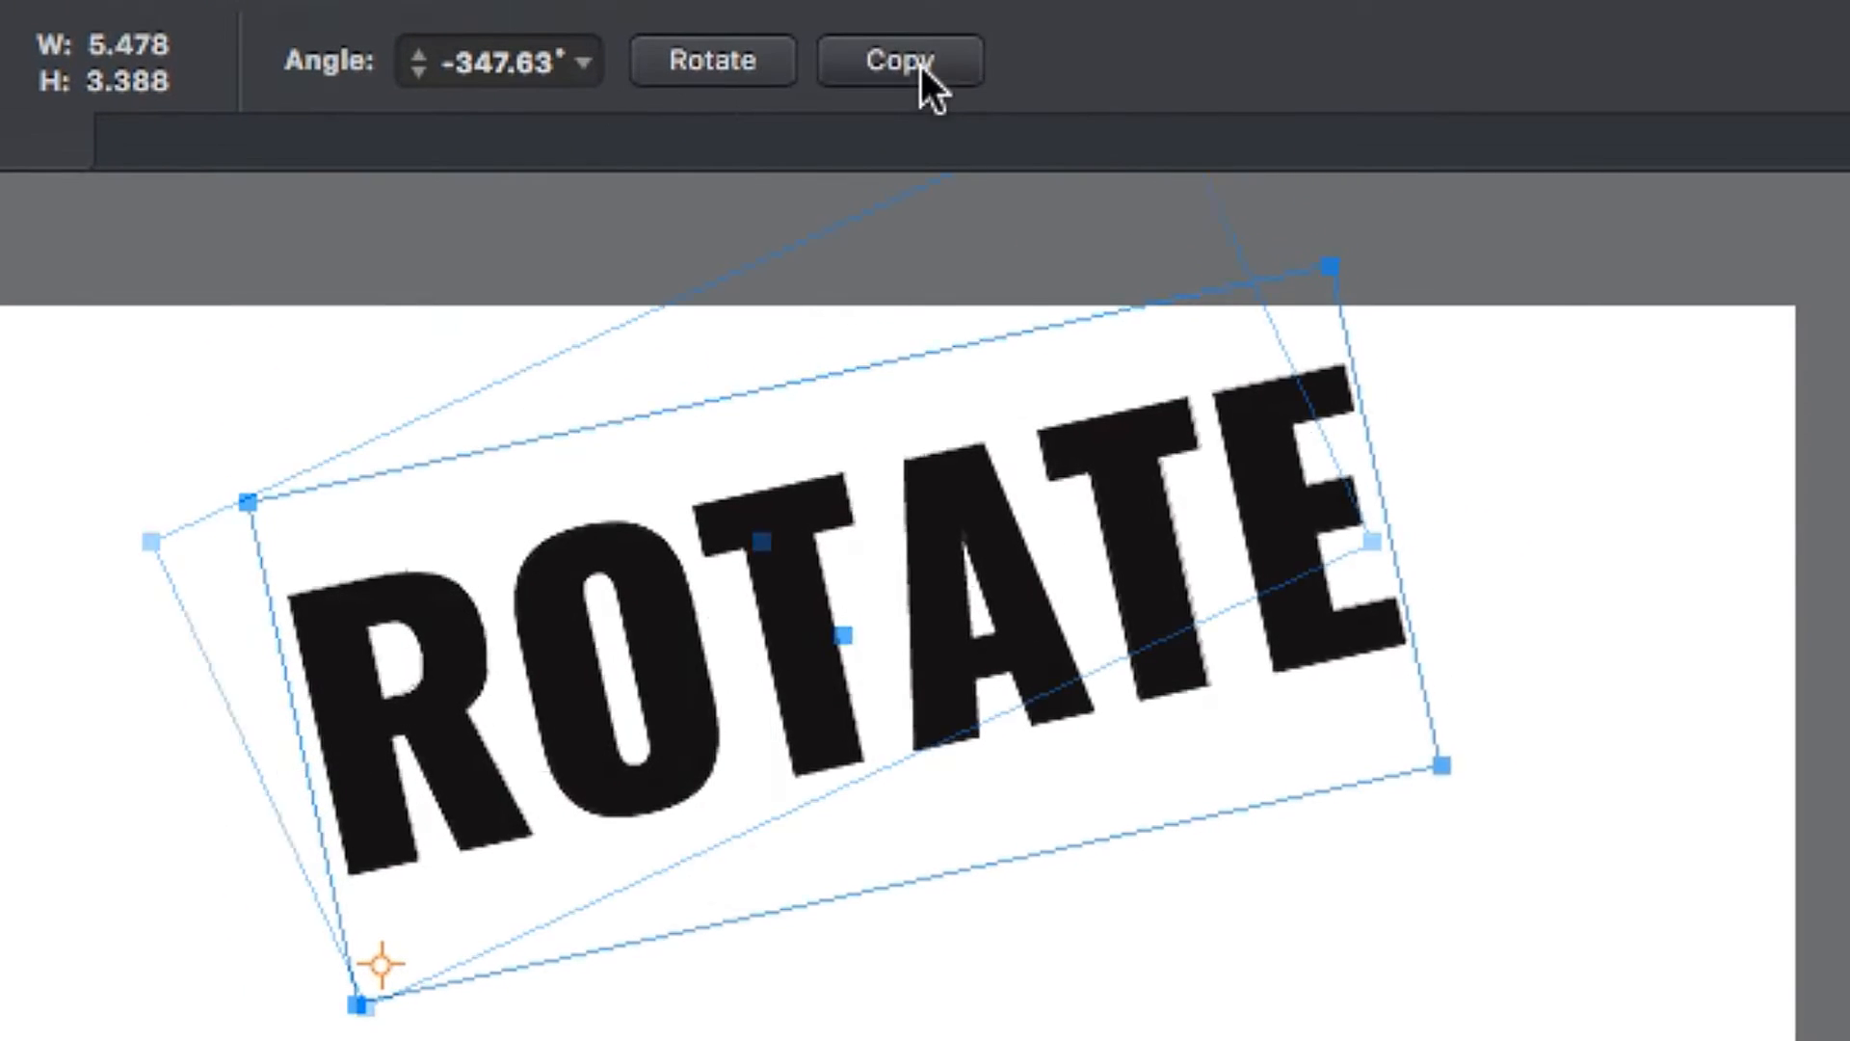
click(901, 61)
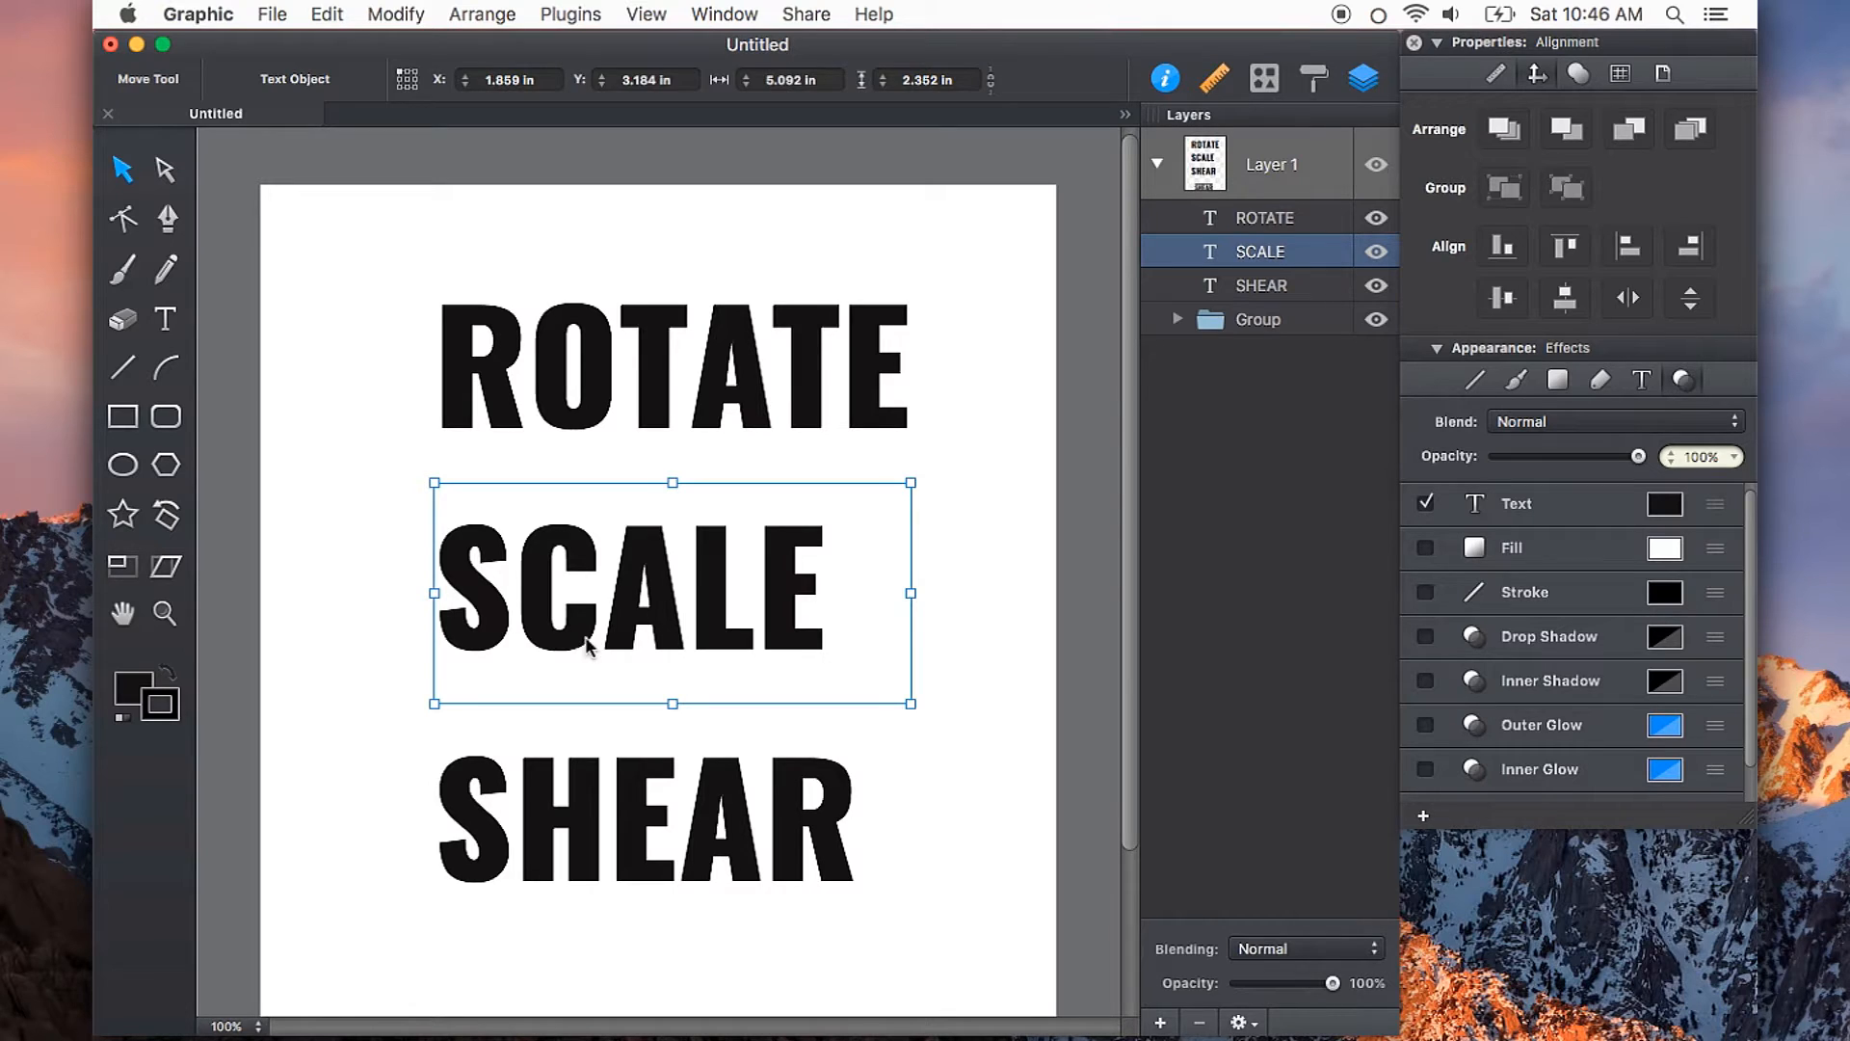
mouse_move(896, 725)
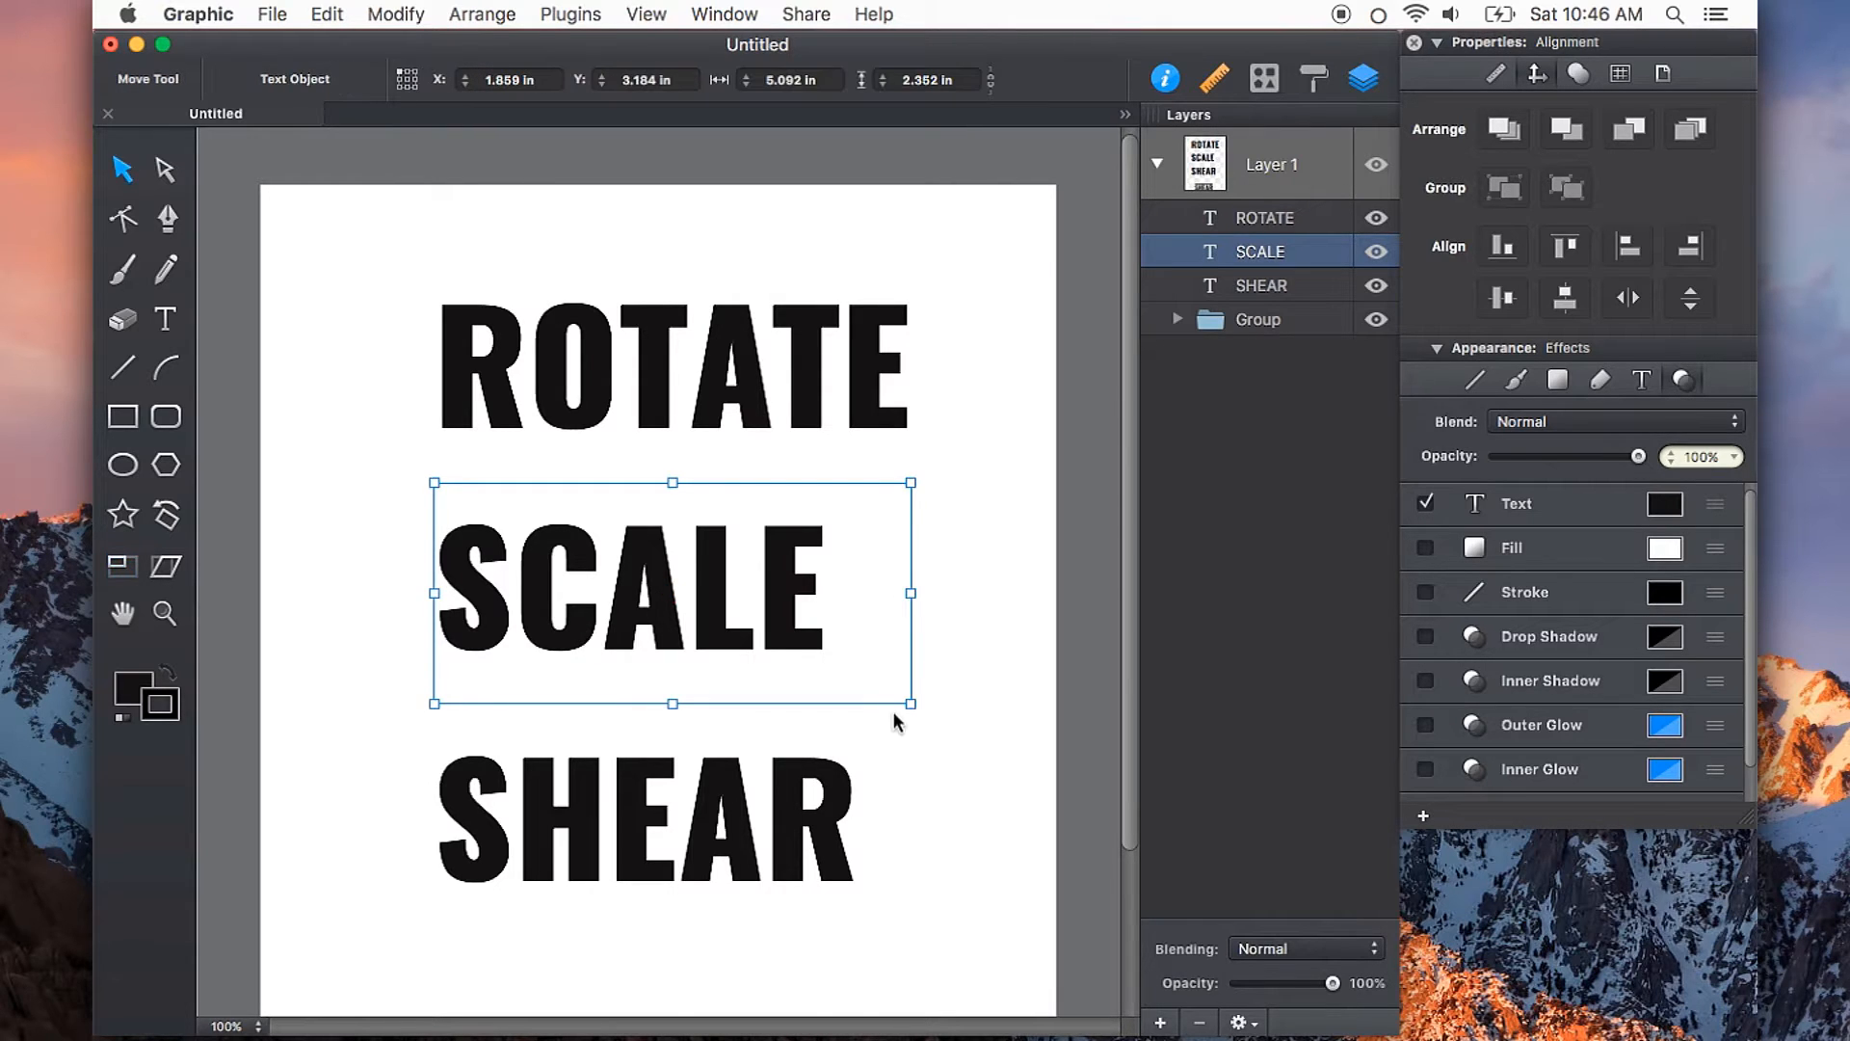
mouse_move(169, 220)
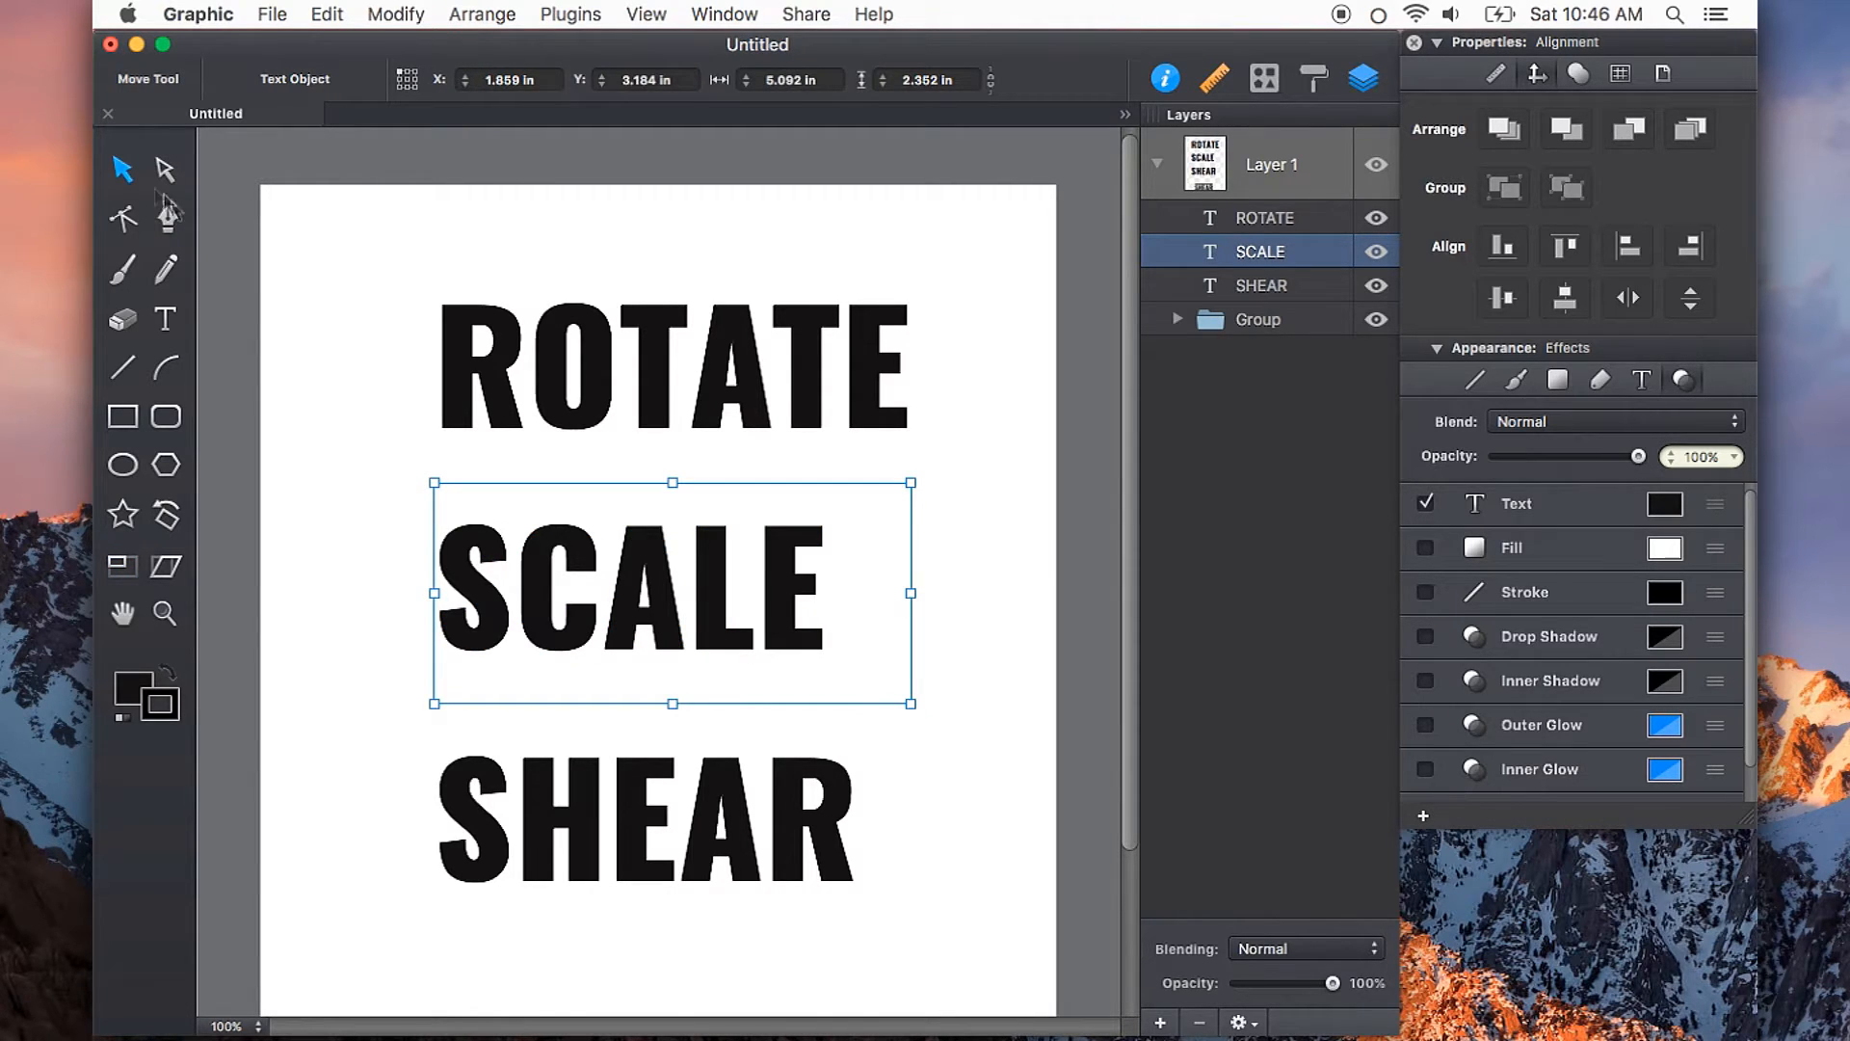
mouse_move(910, 704)
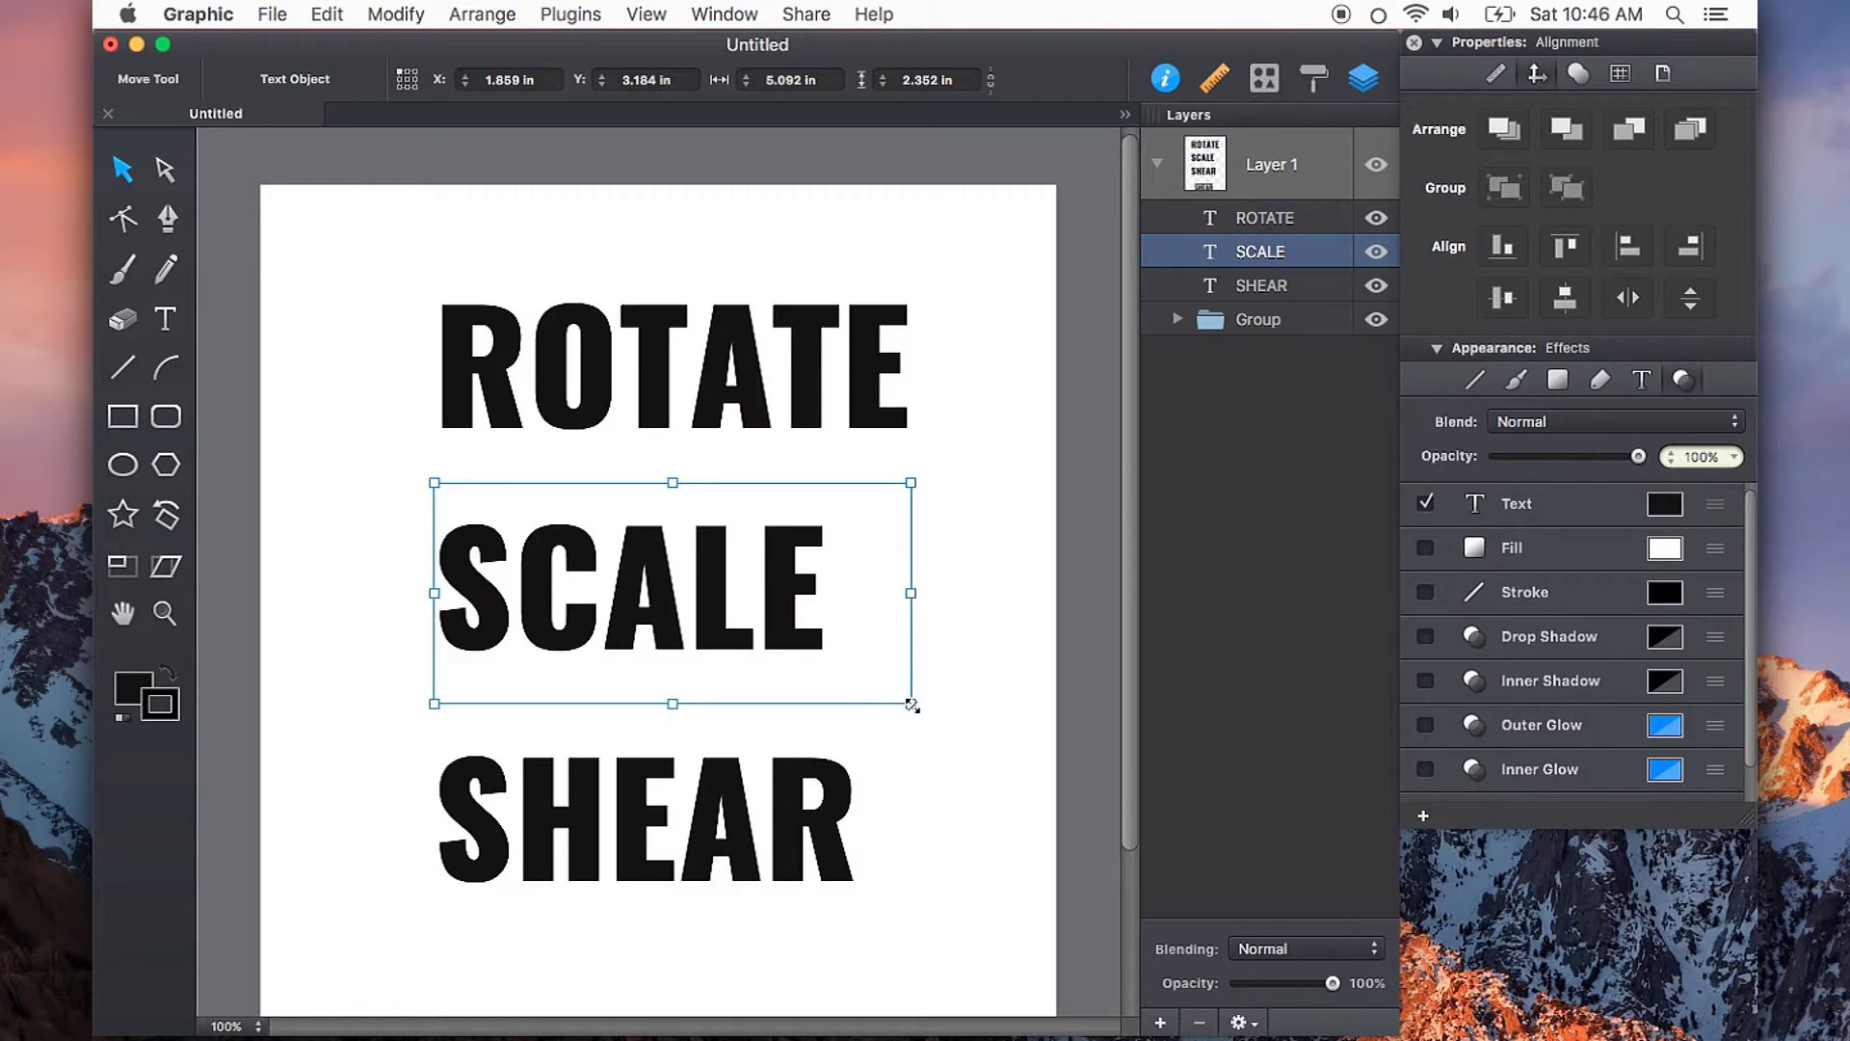
drag(911, 703, 871, 664)
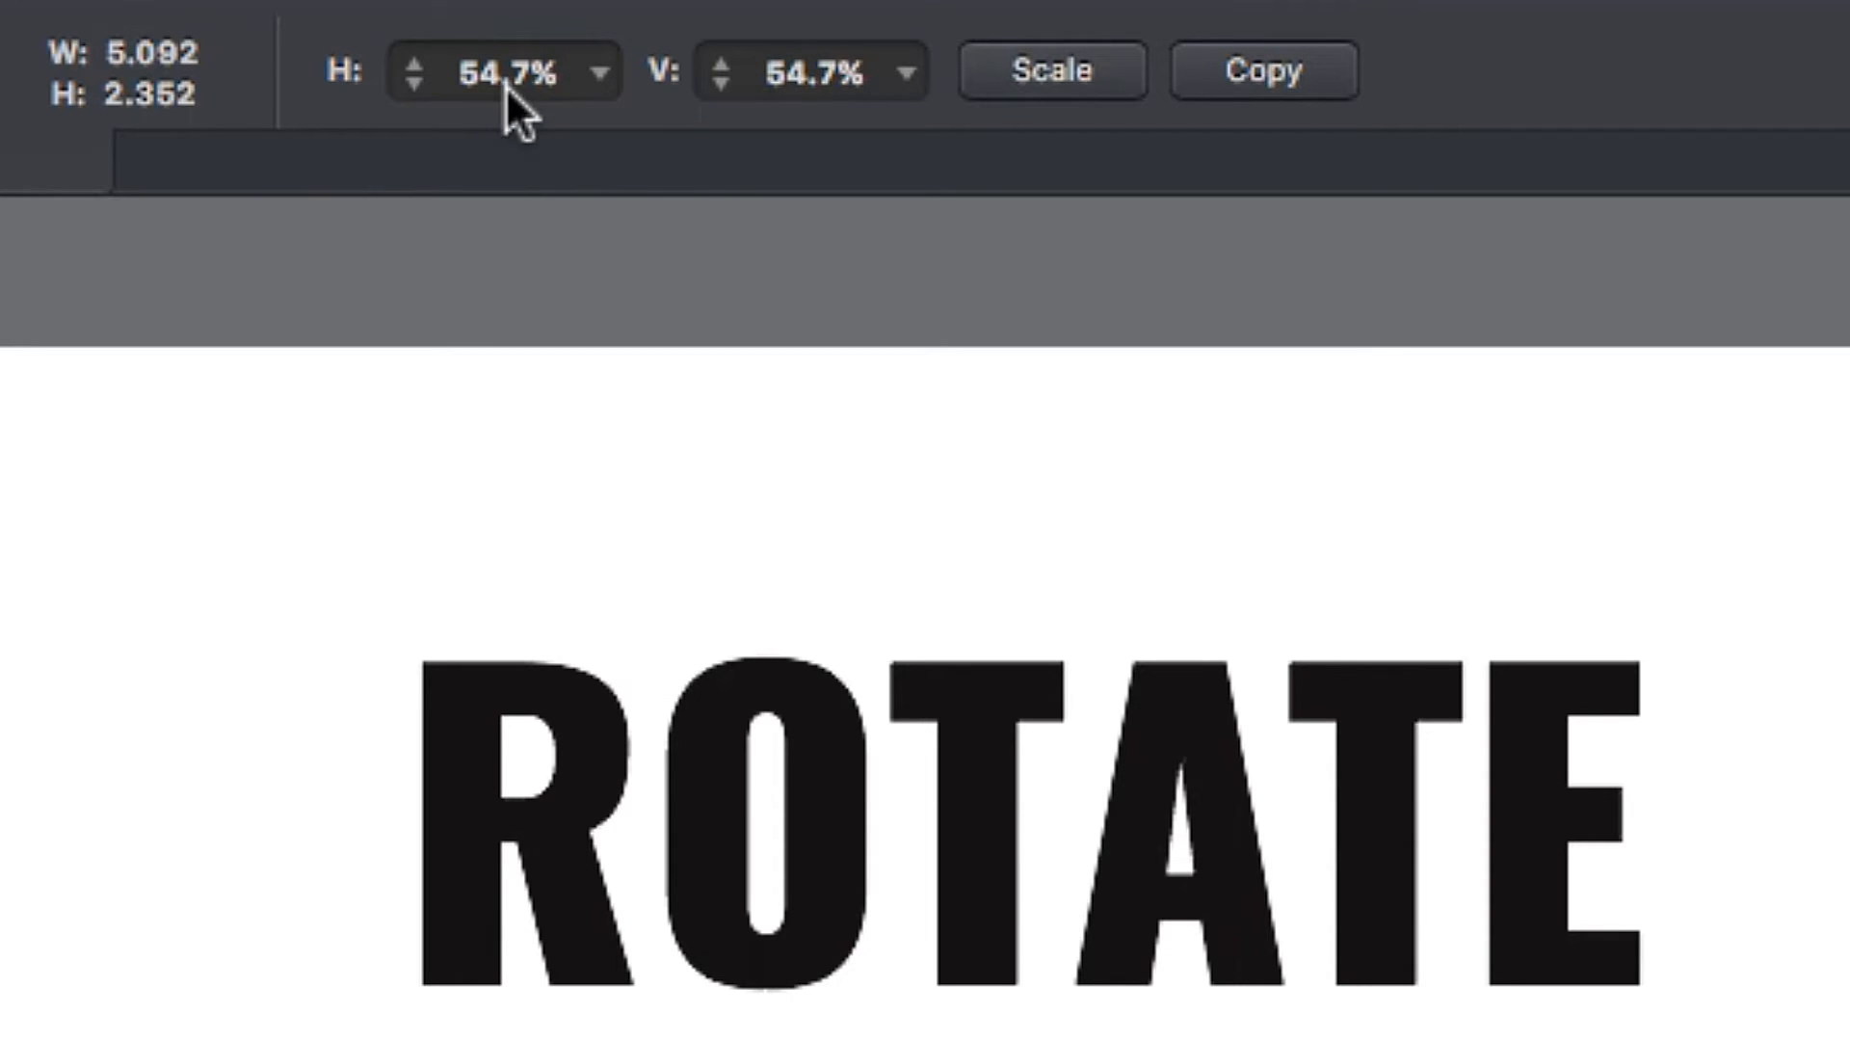
mouse_move(766, 82)
text(50)
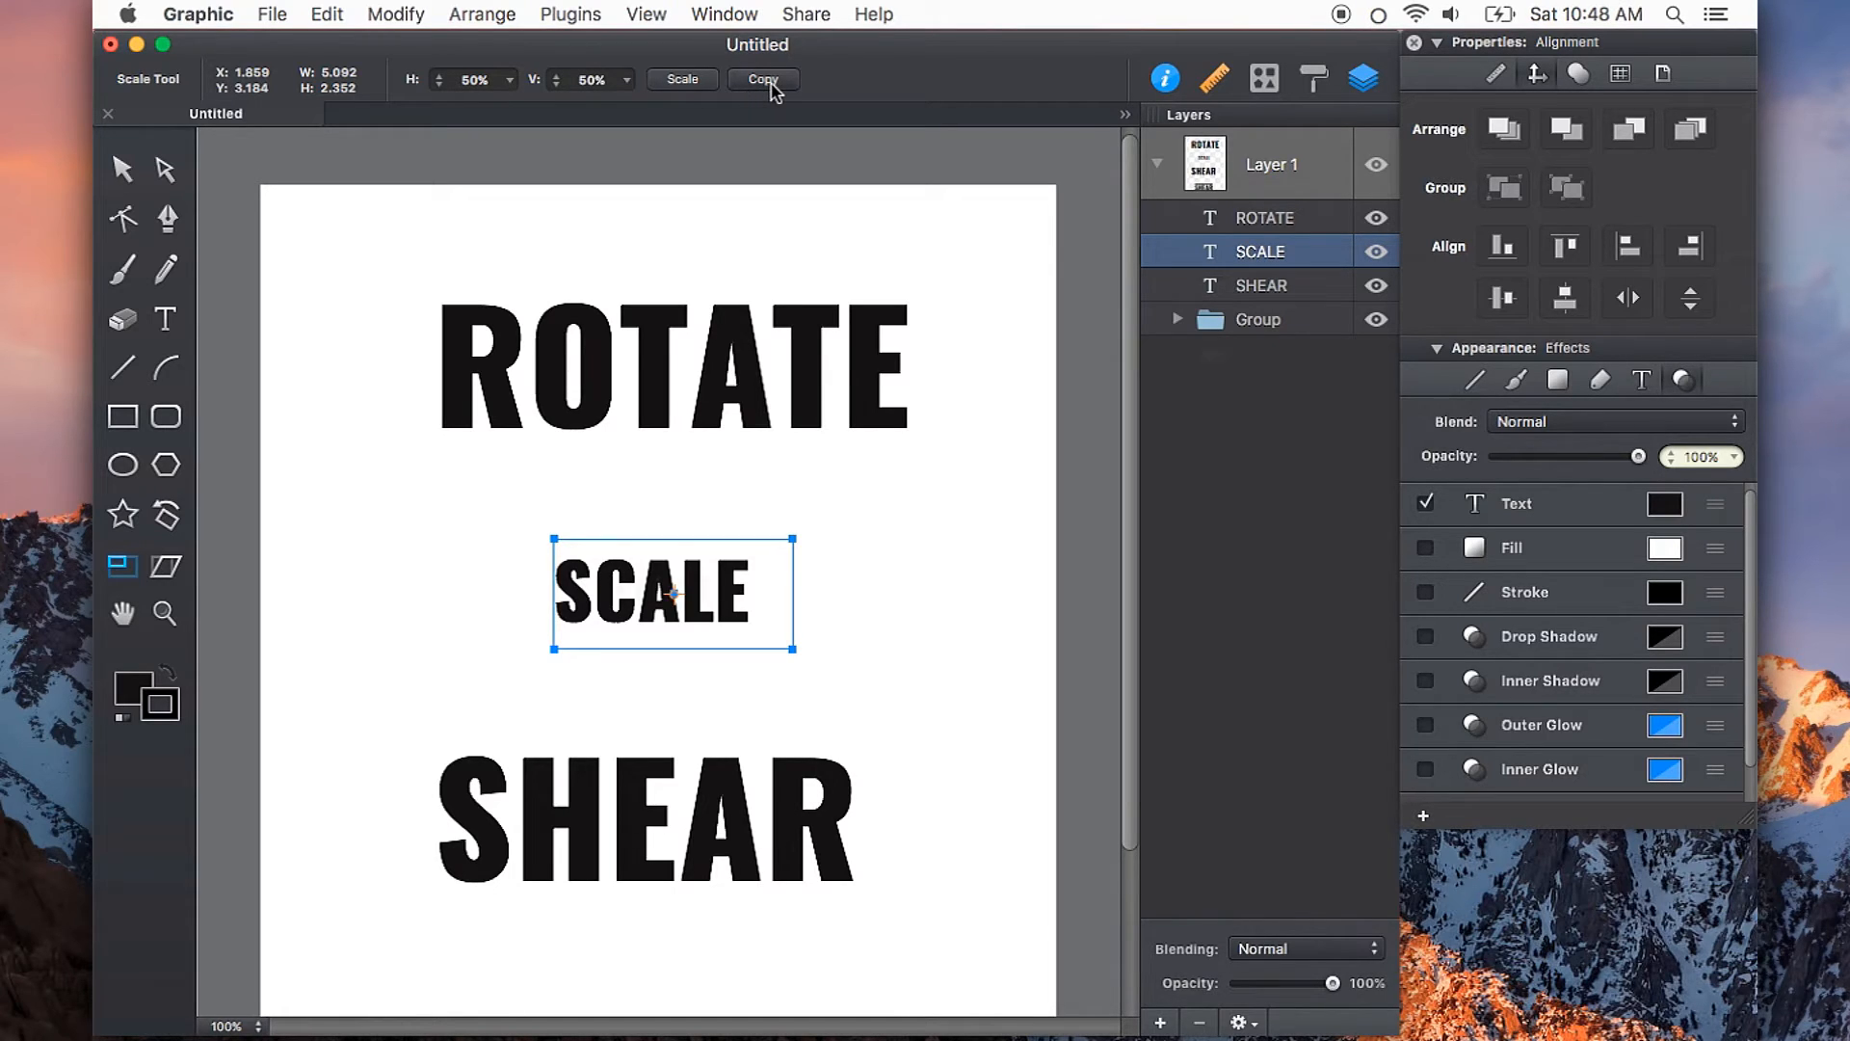
click(763, 79)
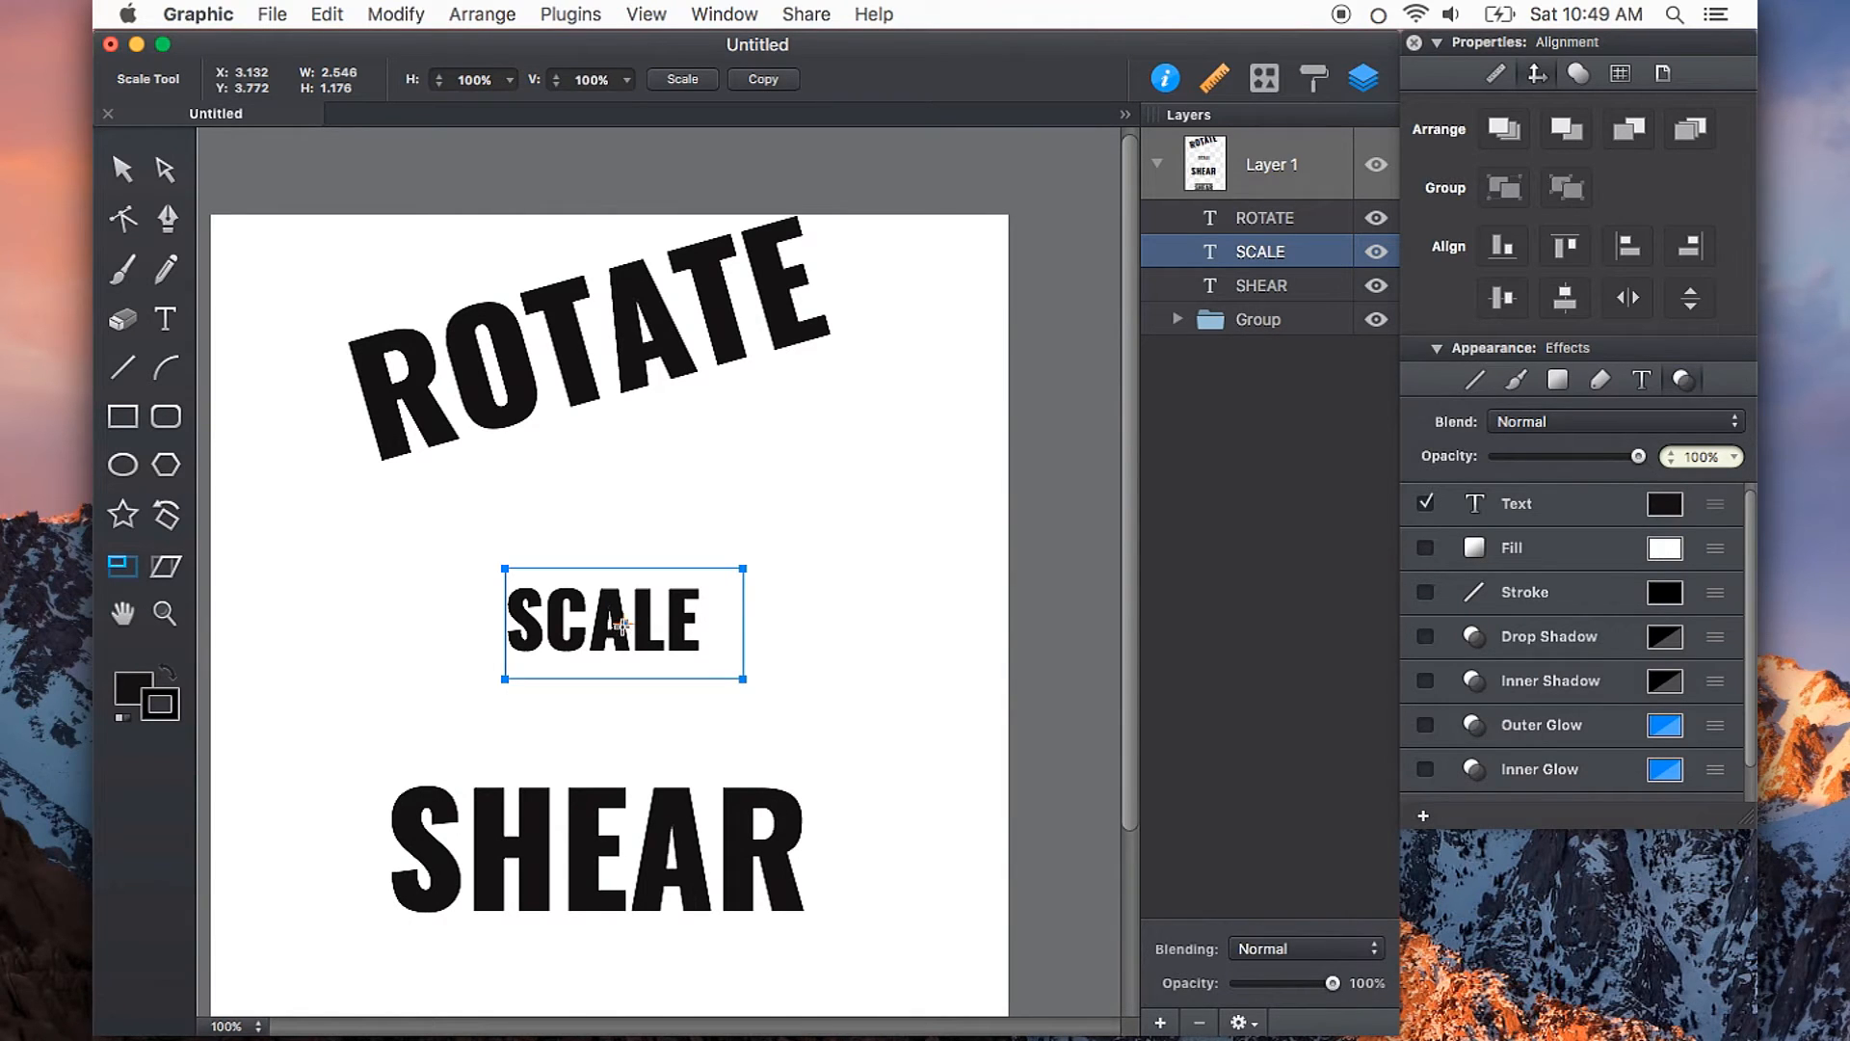
mouse_move(515, 582)
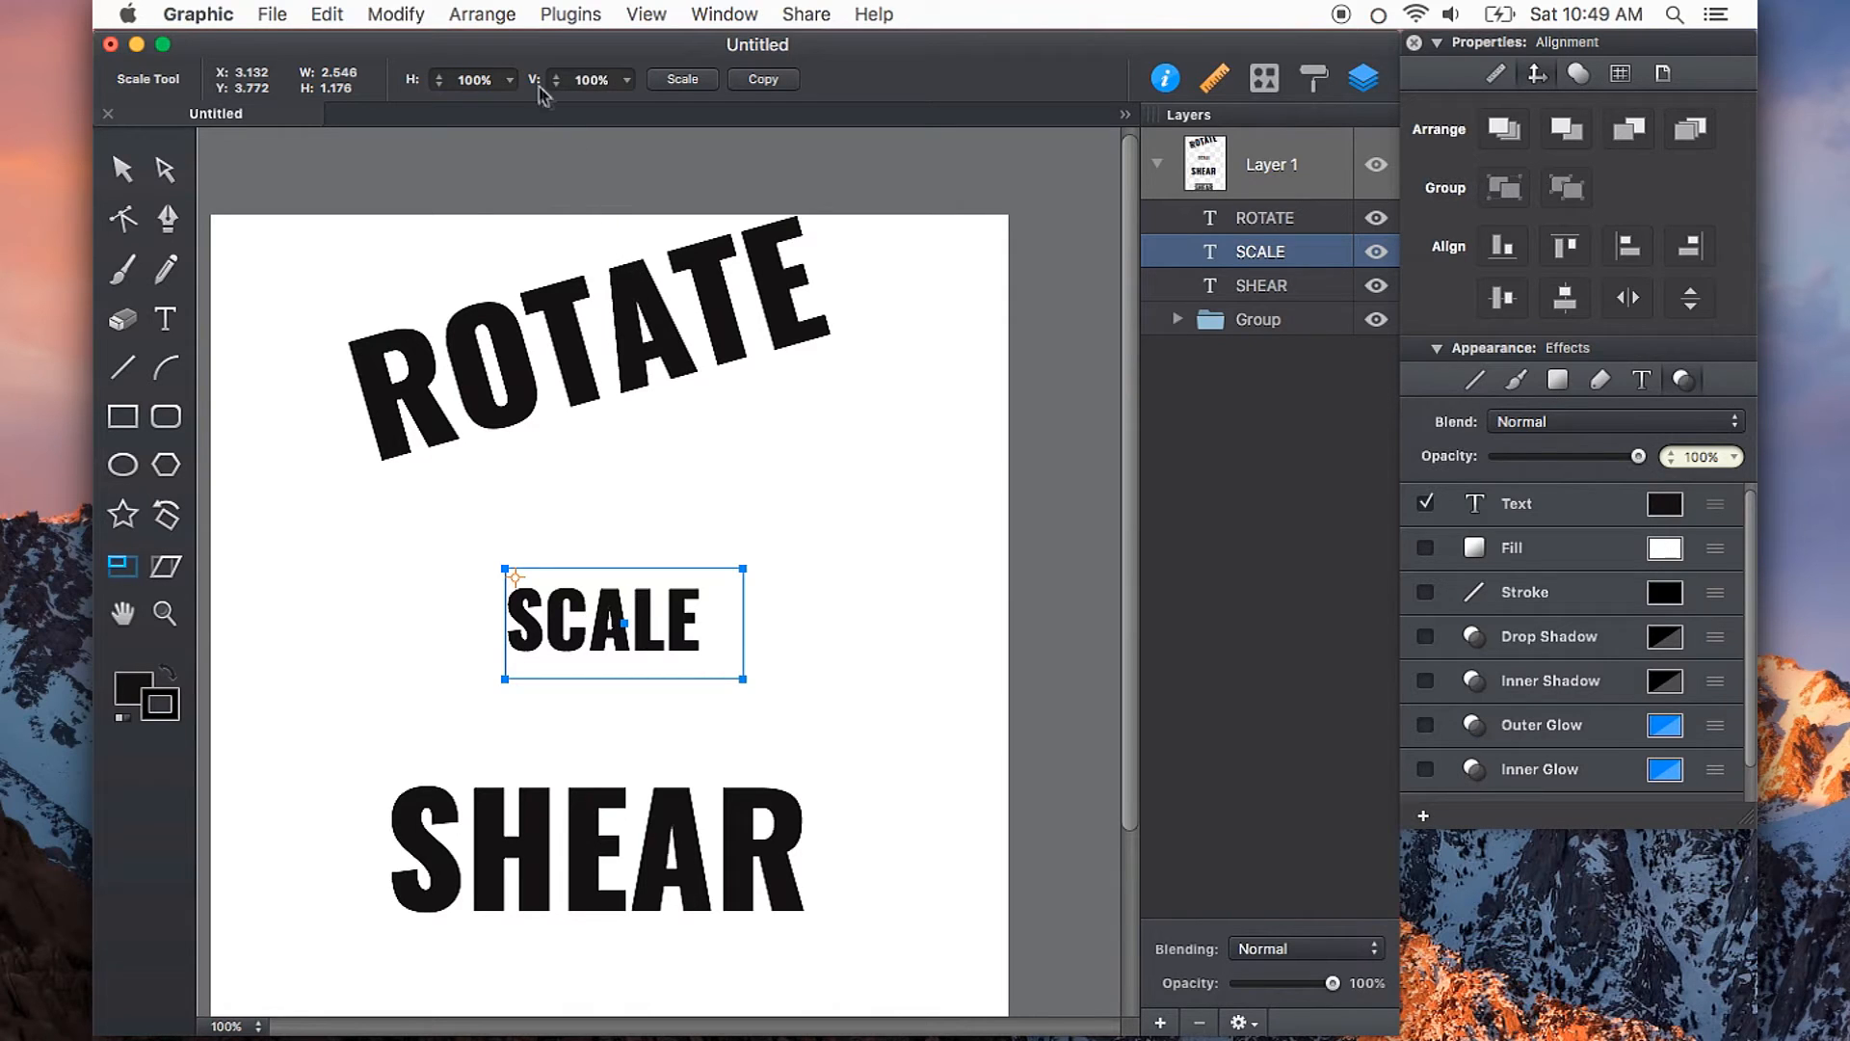
Scale the SCALE text to 200% horizontally and vertically
click(478, 79)
text(200)
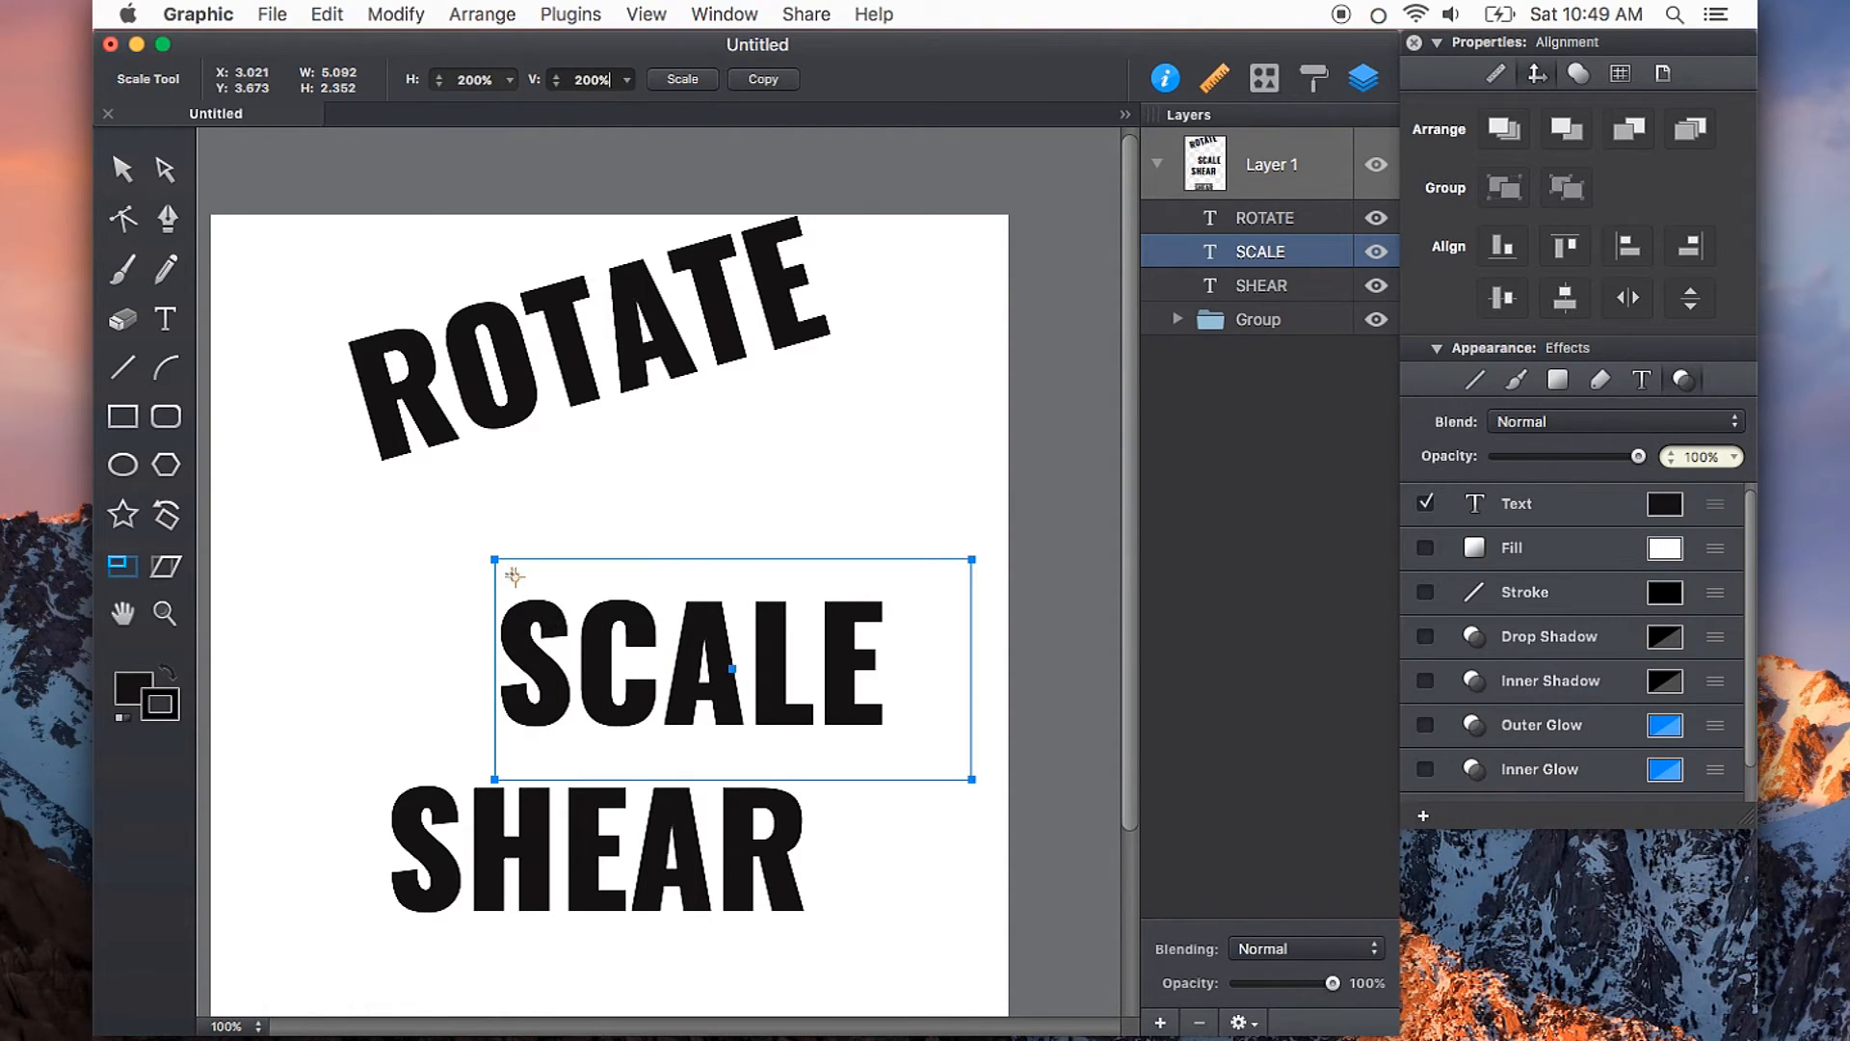
mouse_move(730, 672)
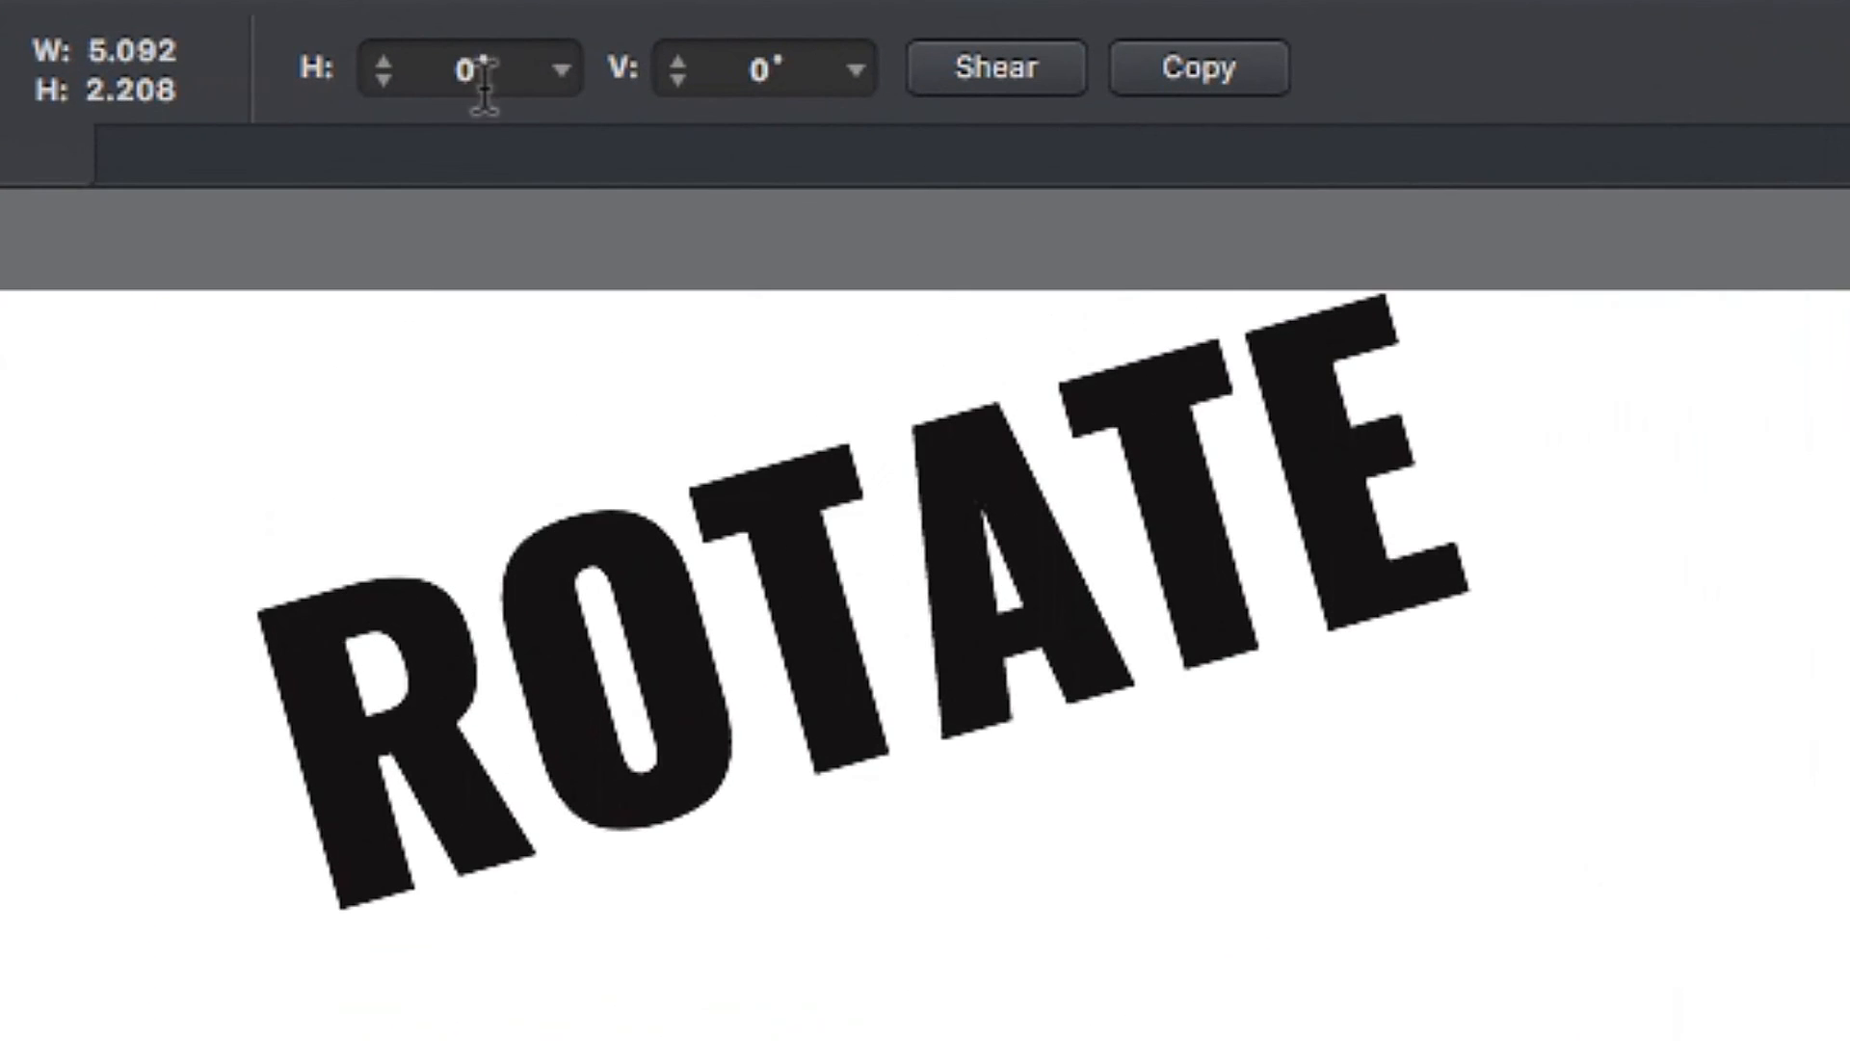
click(559, 65)
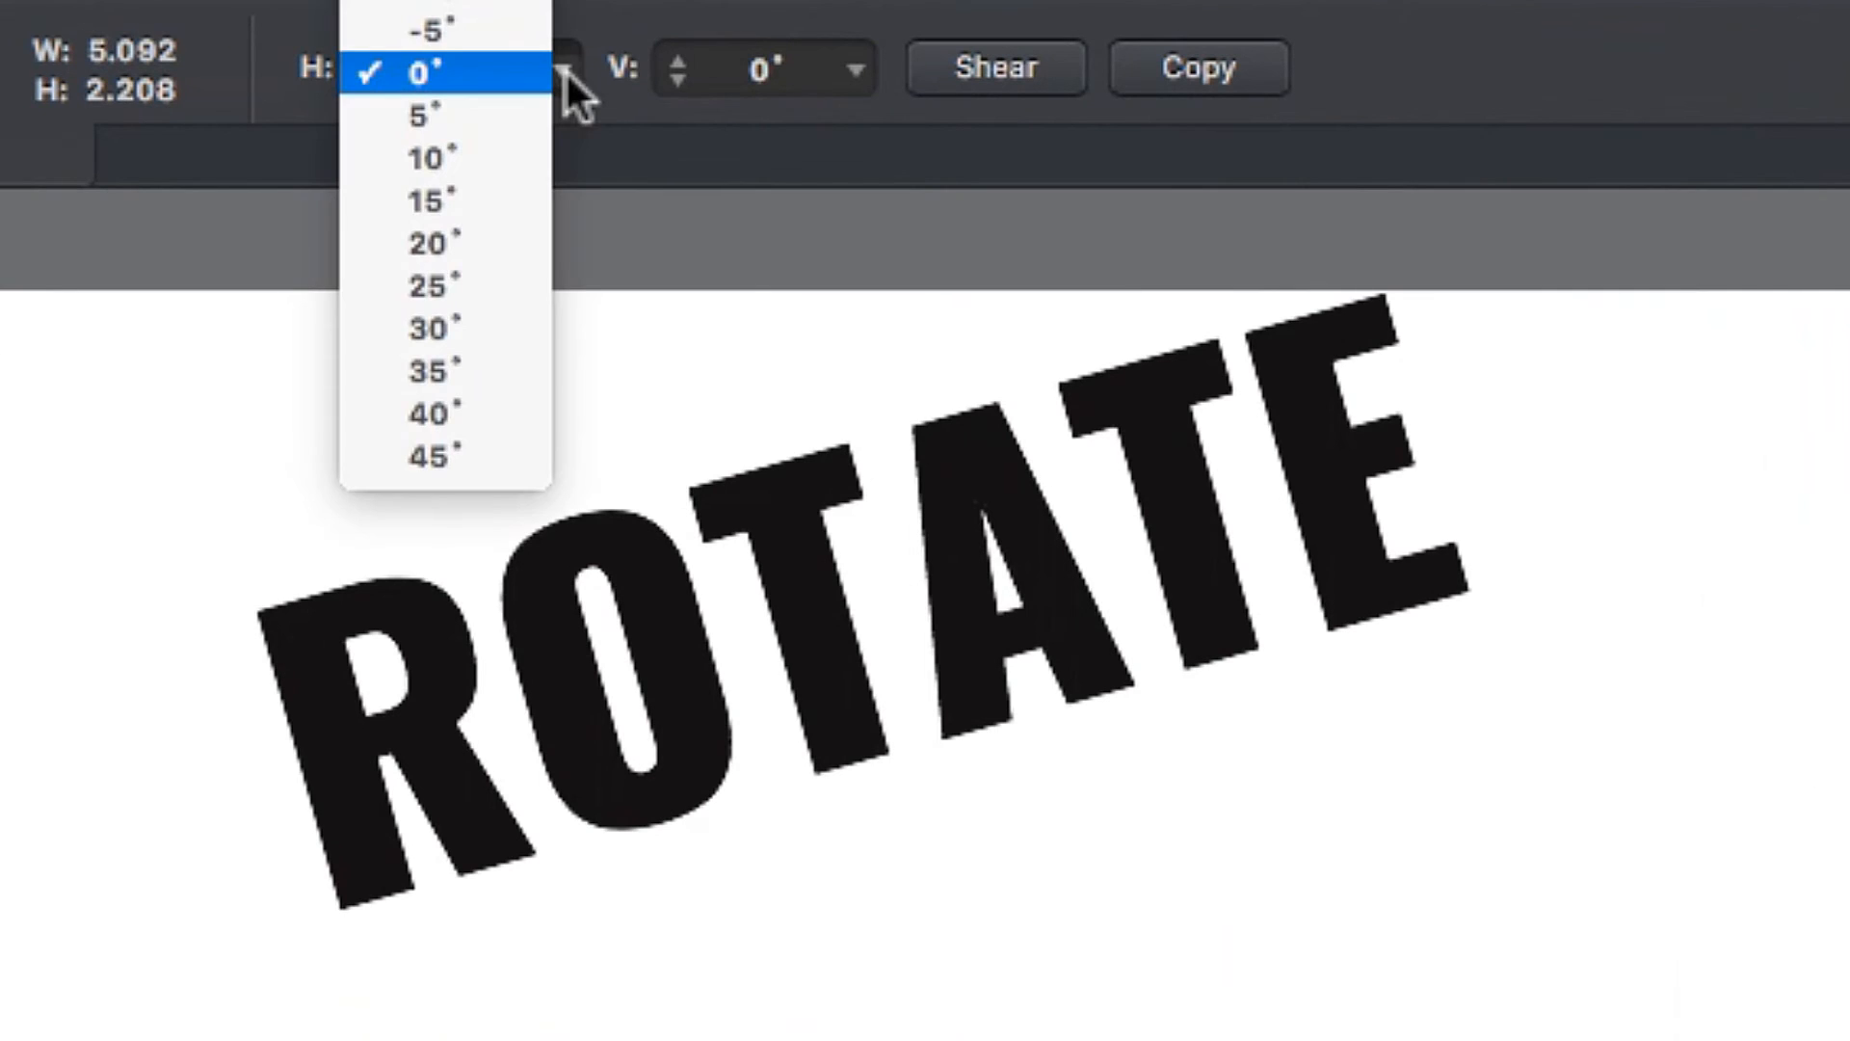
click(427, 71)
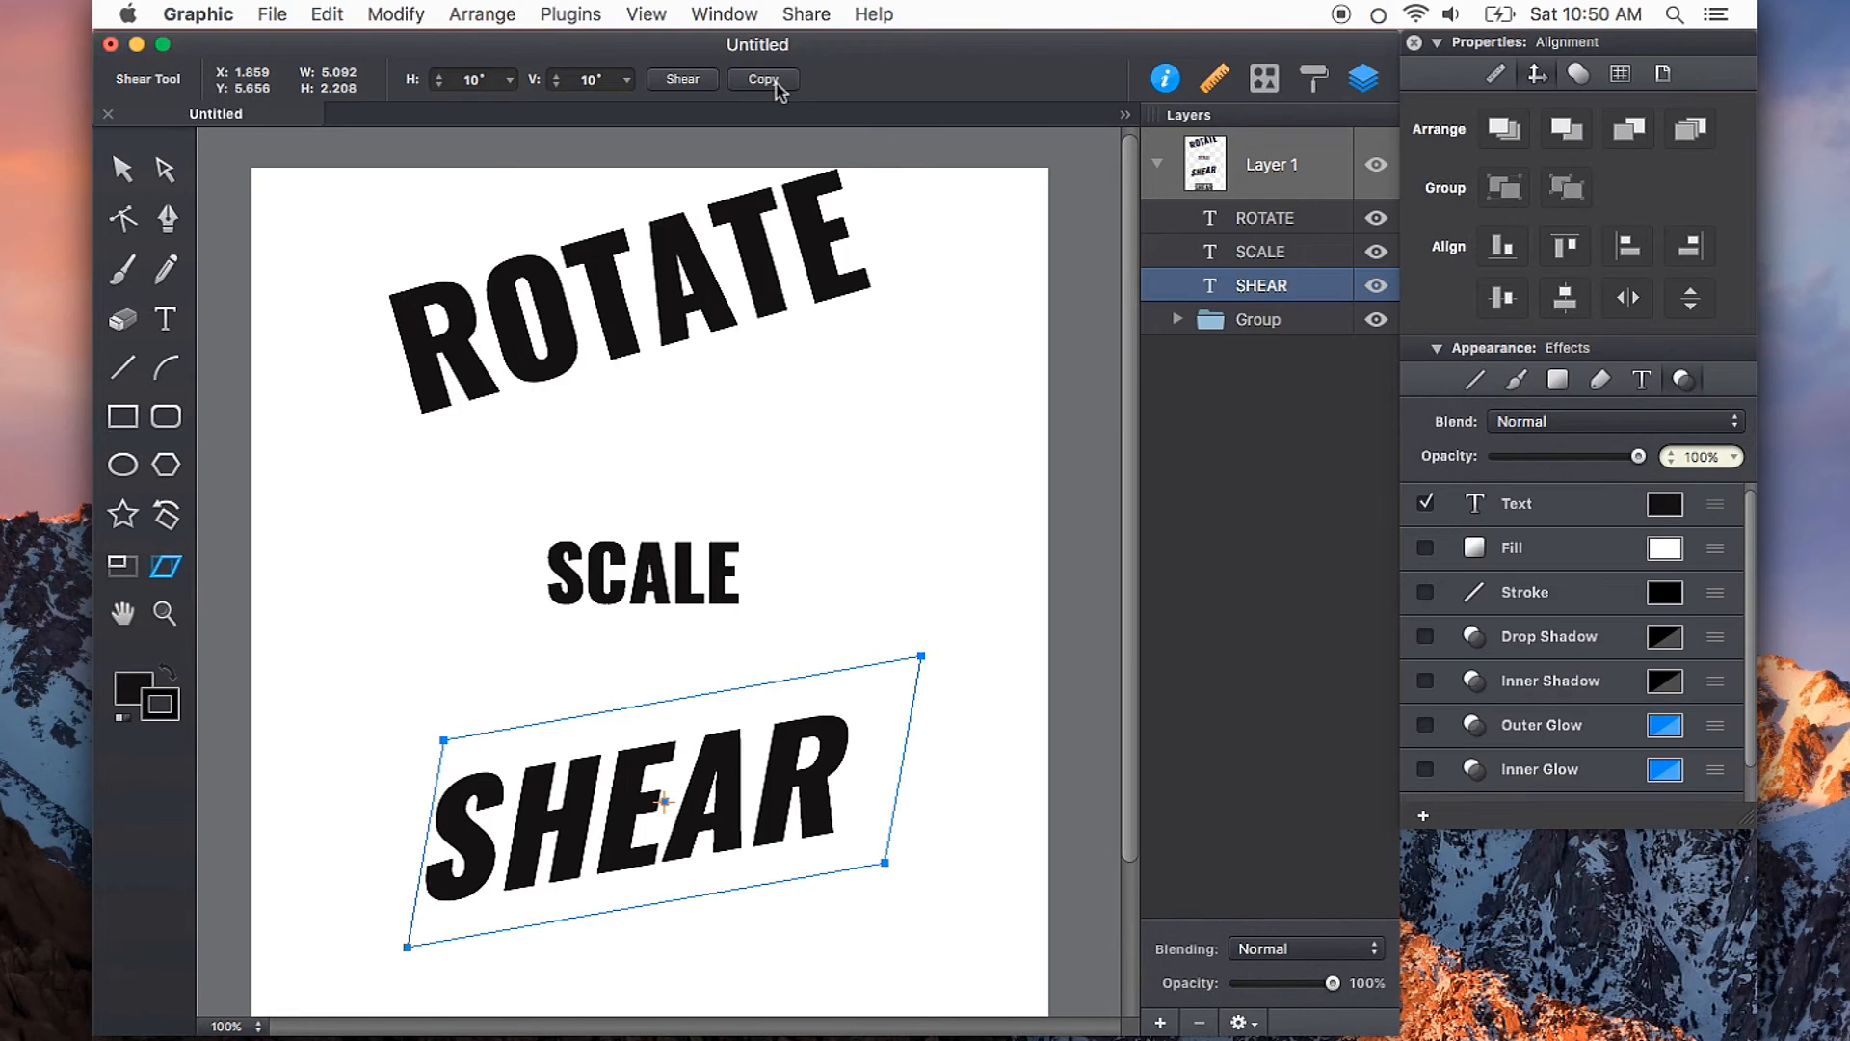
click(762, 79)
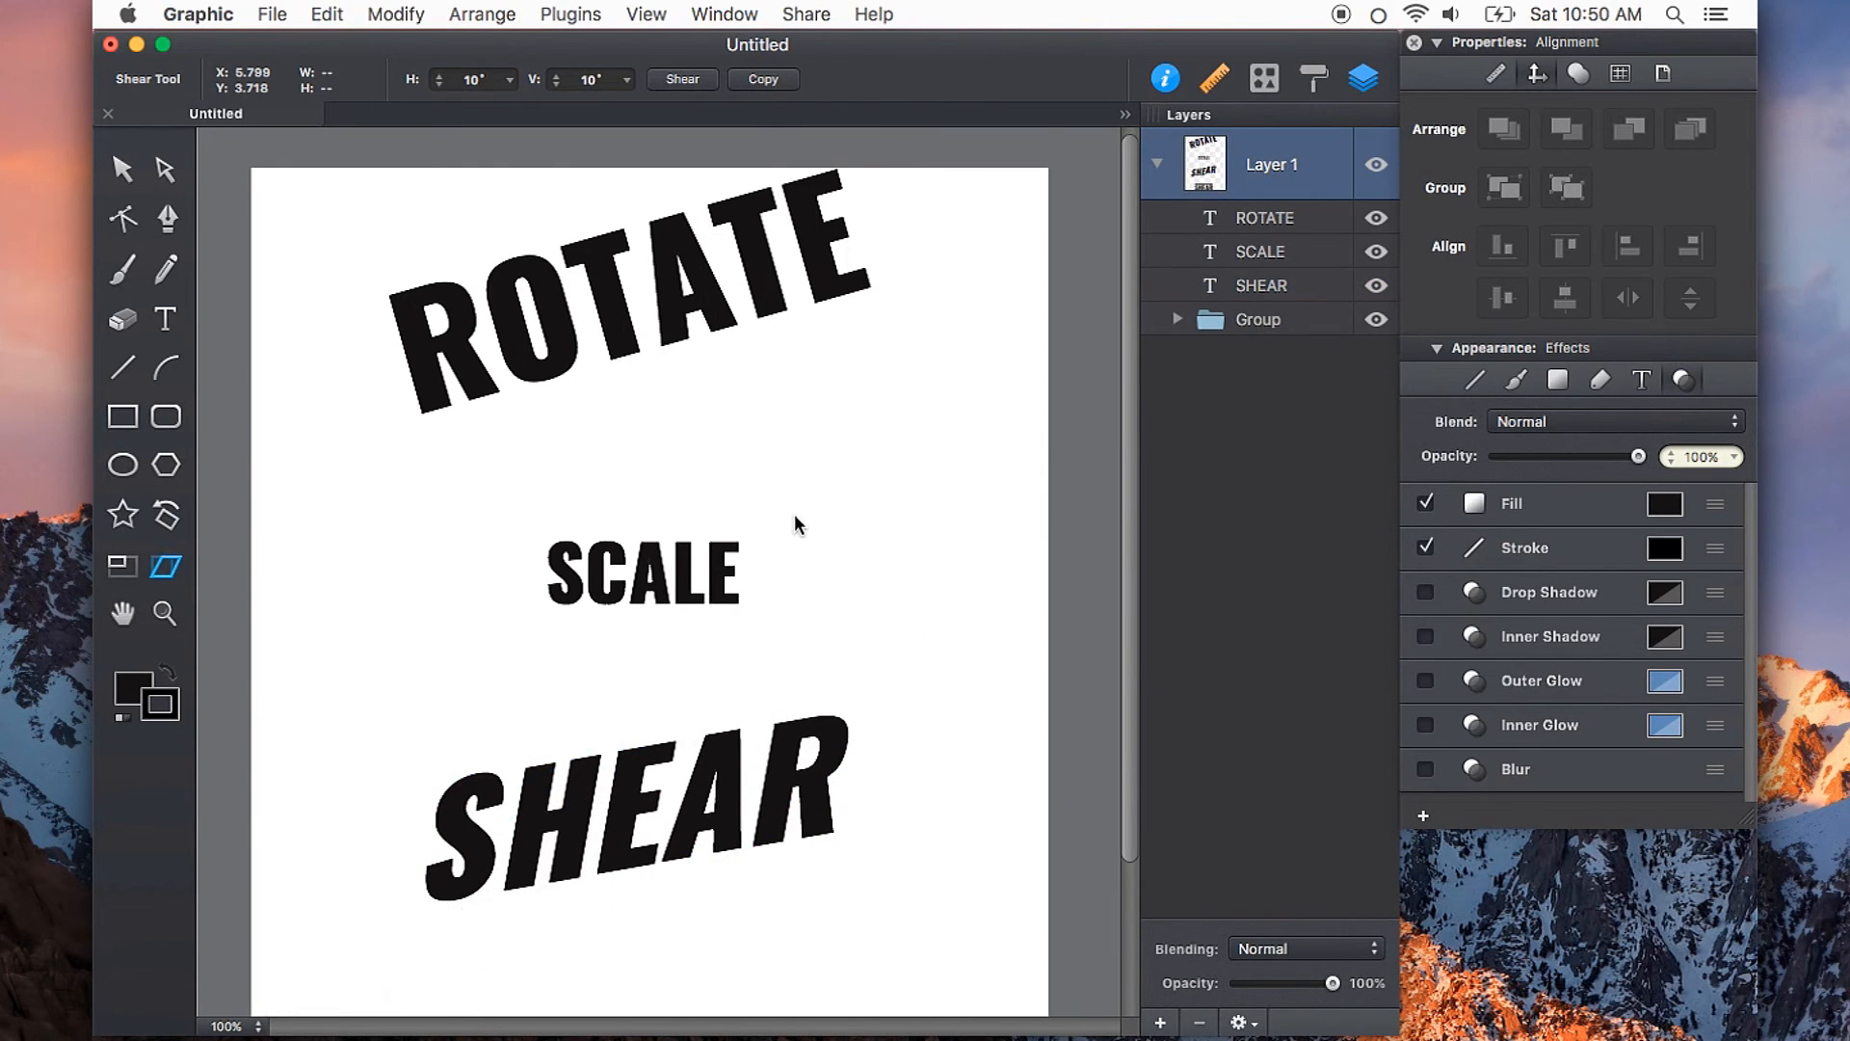
click(1261, 284)
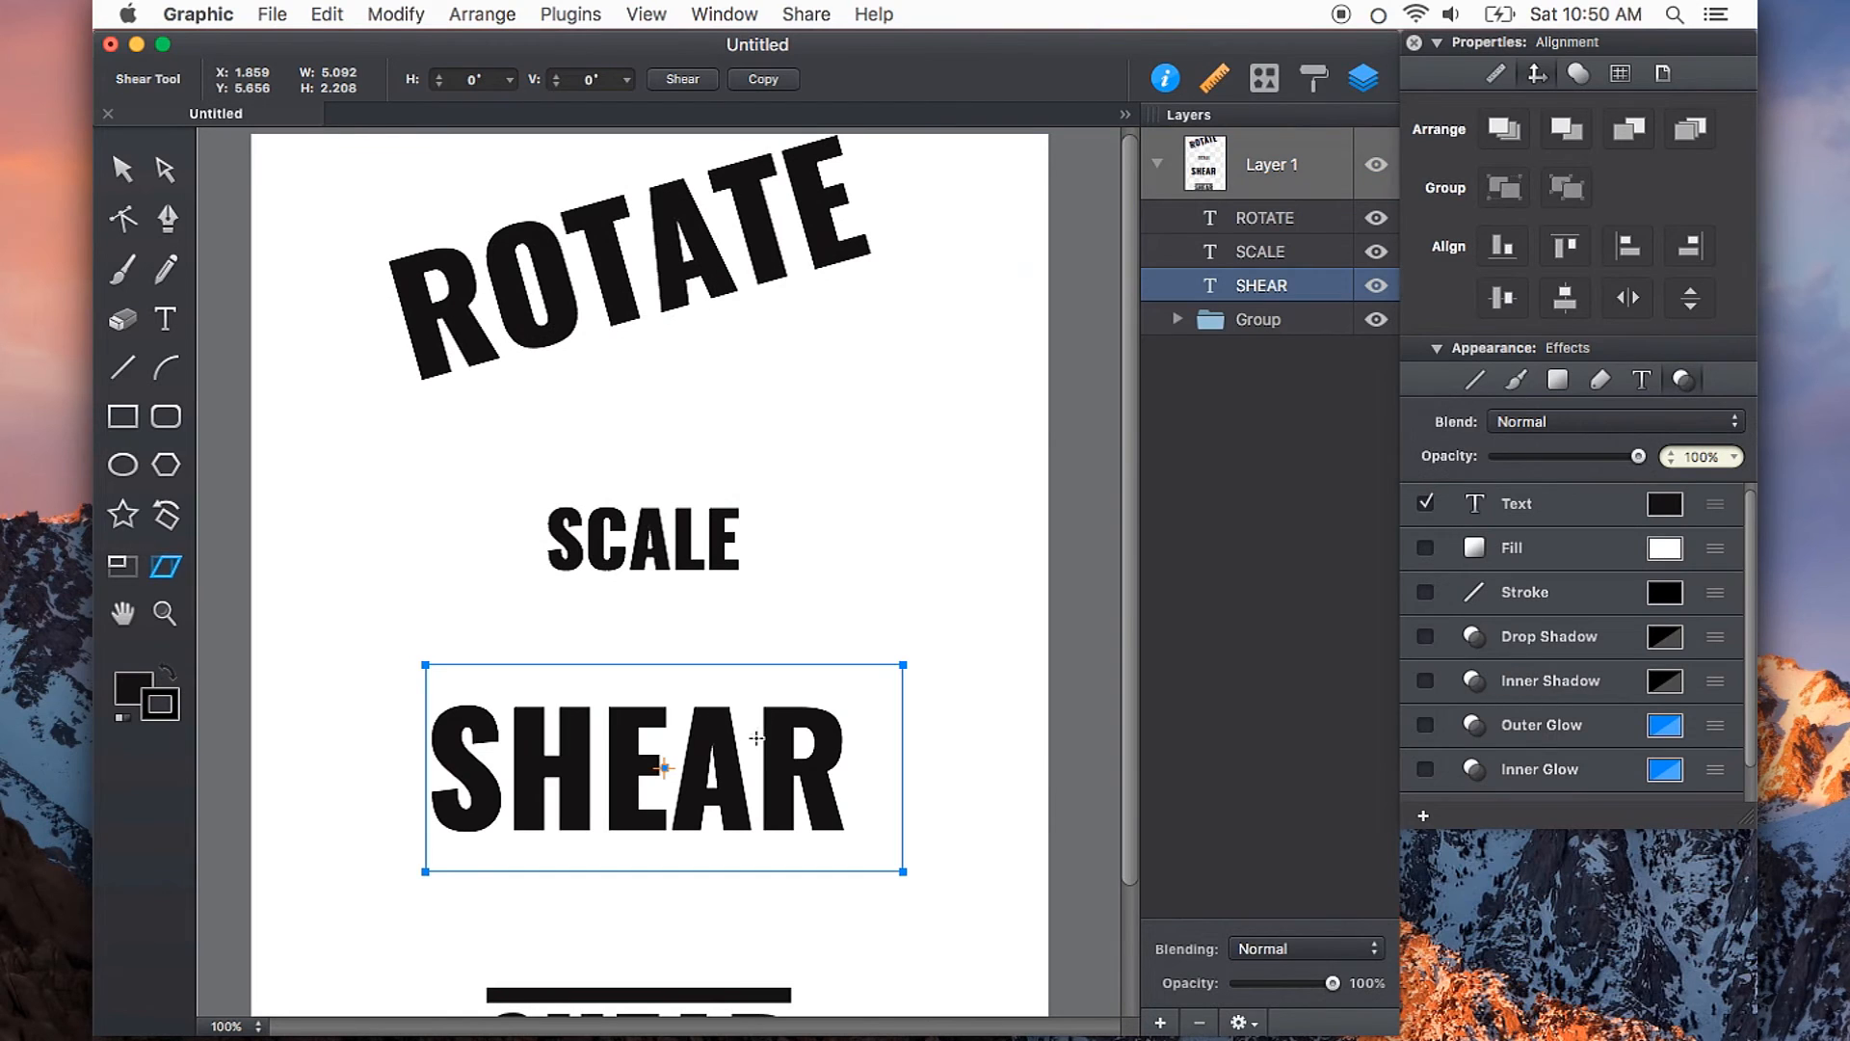
mouse_move(826, 745)
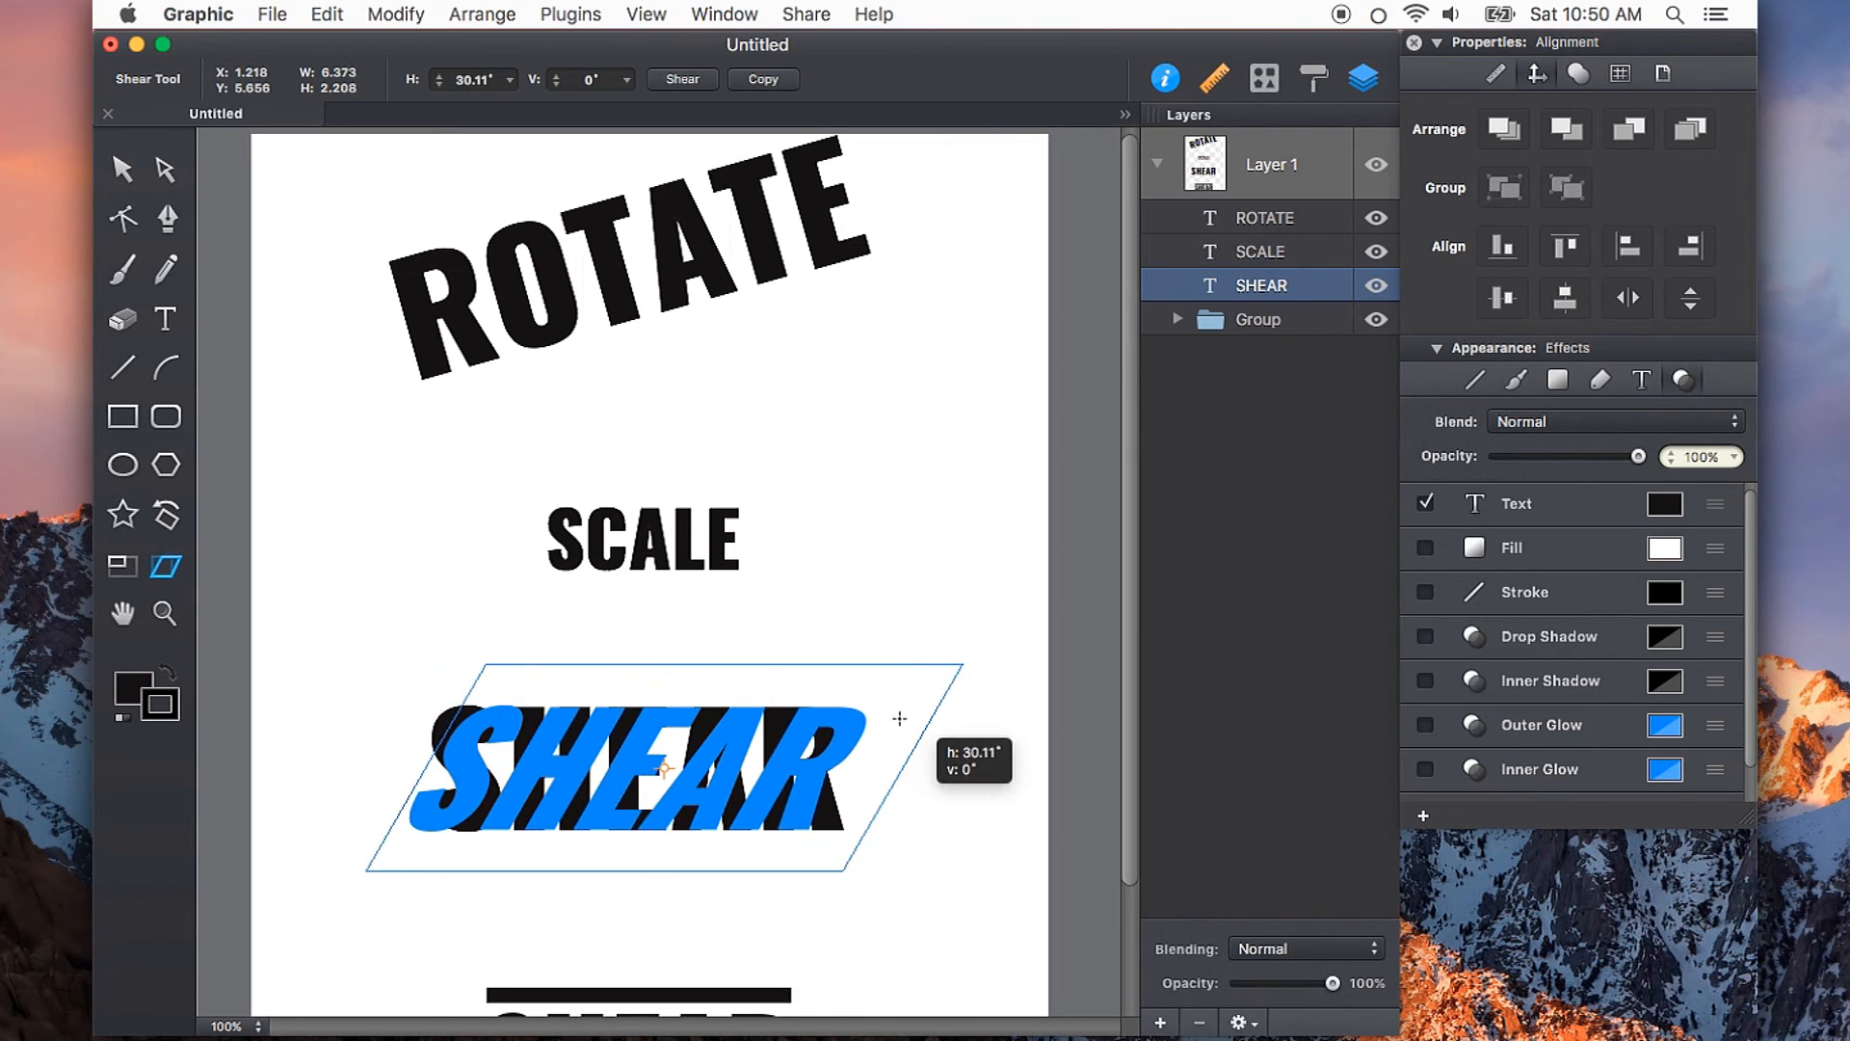
Freehand-shear the SHEAR text horizontally, adjusting the drag until it leans like italics
drag(898, 717, 825, 741)
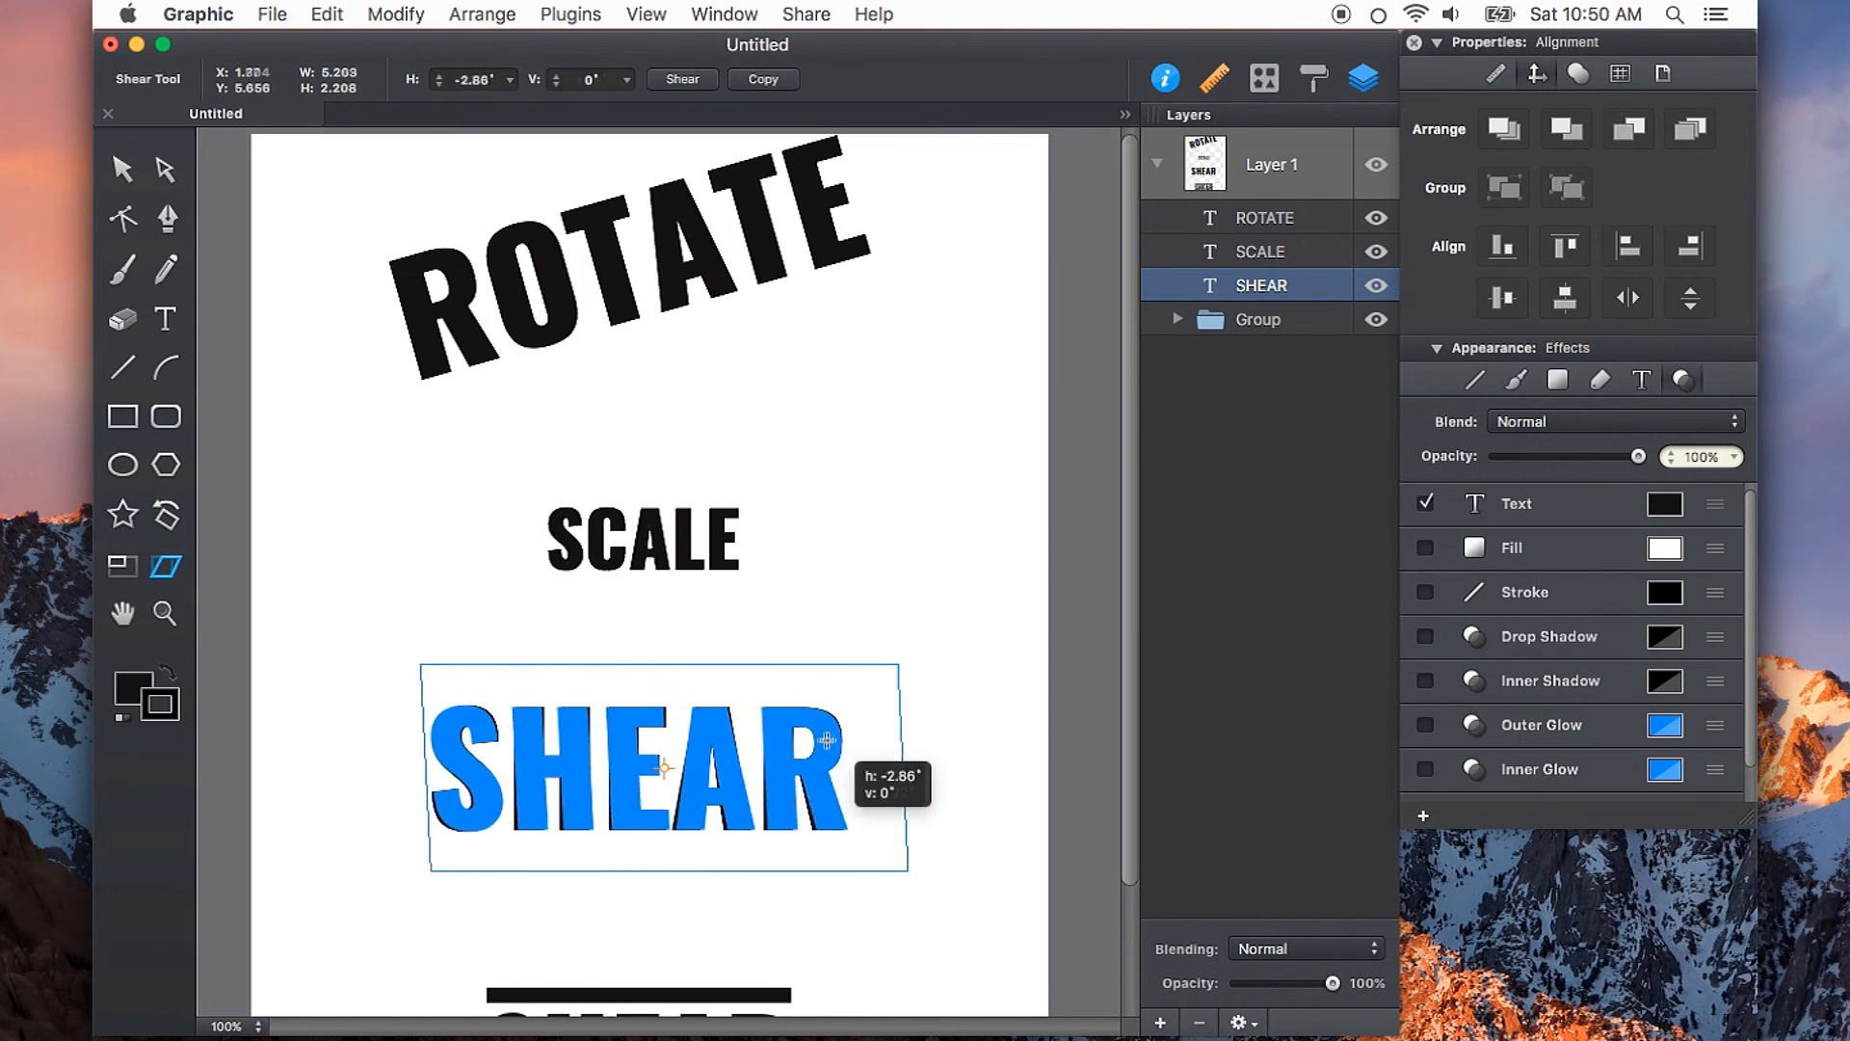
drag(825, 741, 800, 732)
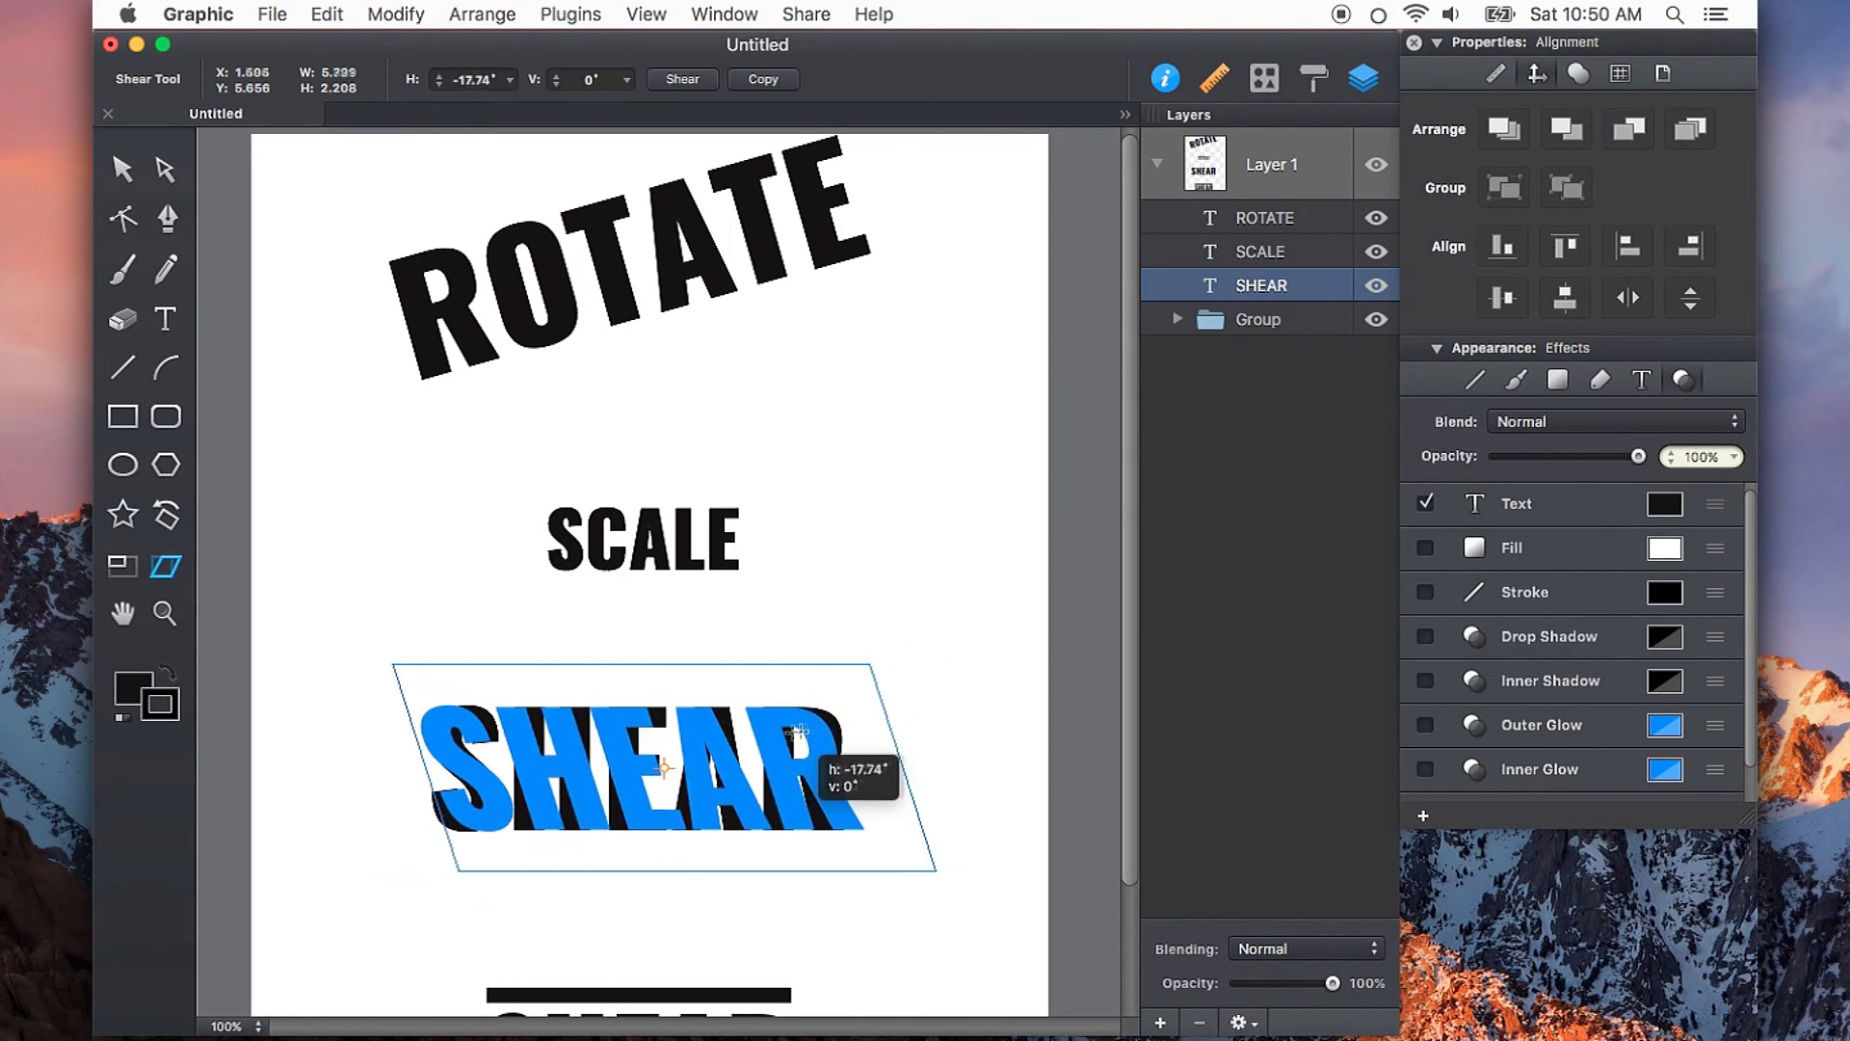
drag(796, 731, 867, 688)
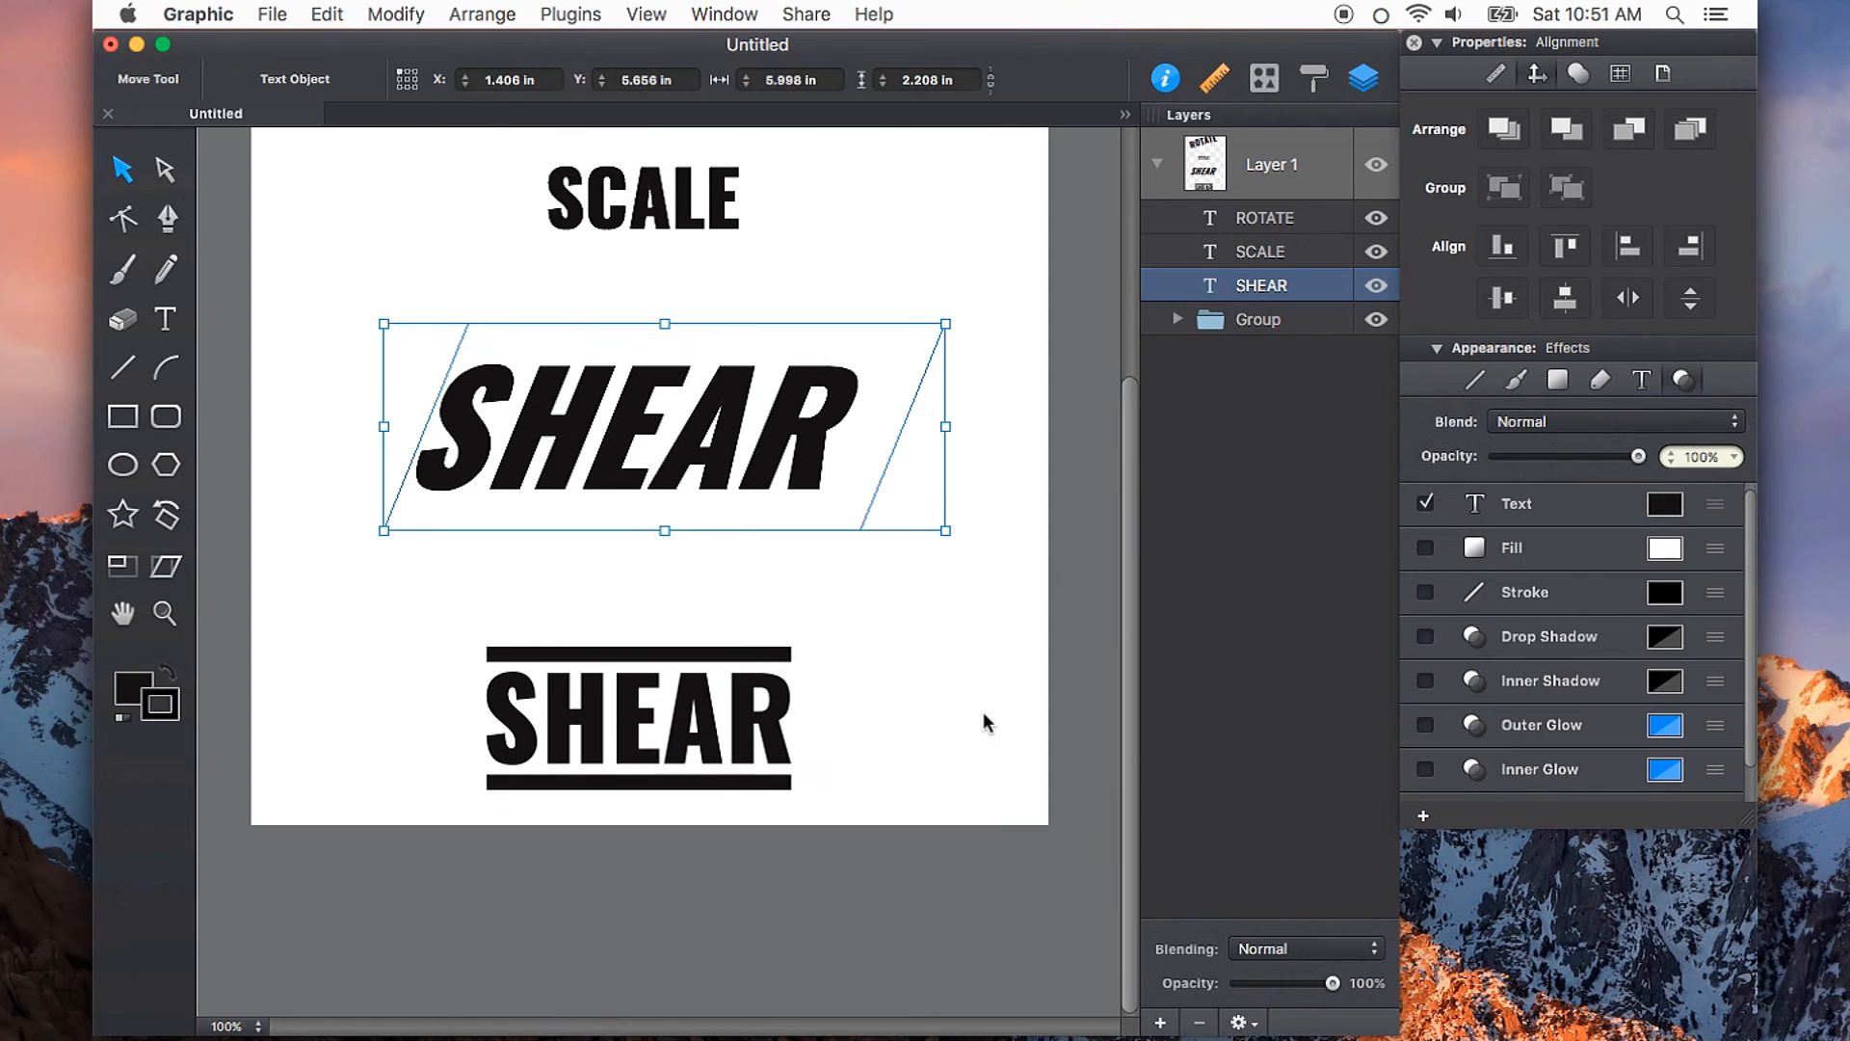
Shear the grouped SHEAR logo vertically about 16.7°, then return to the Move tool
click(637, 719)
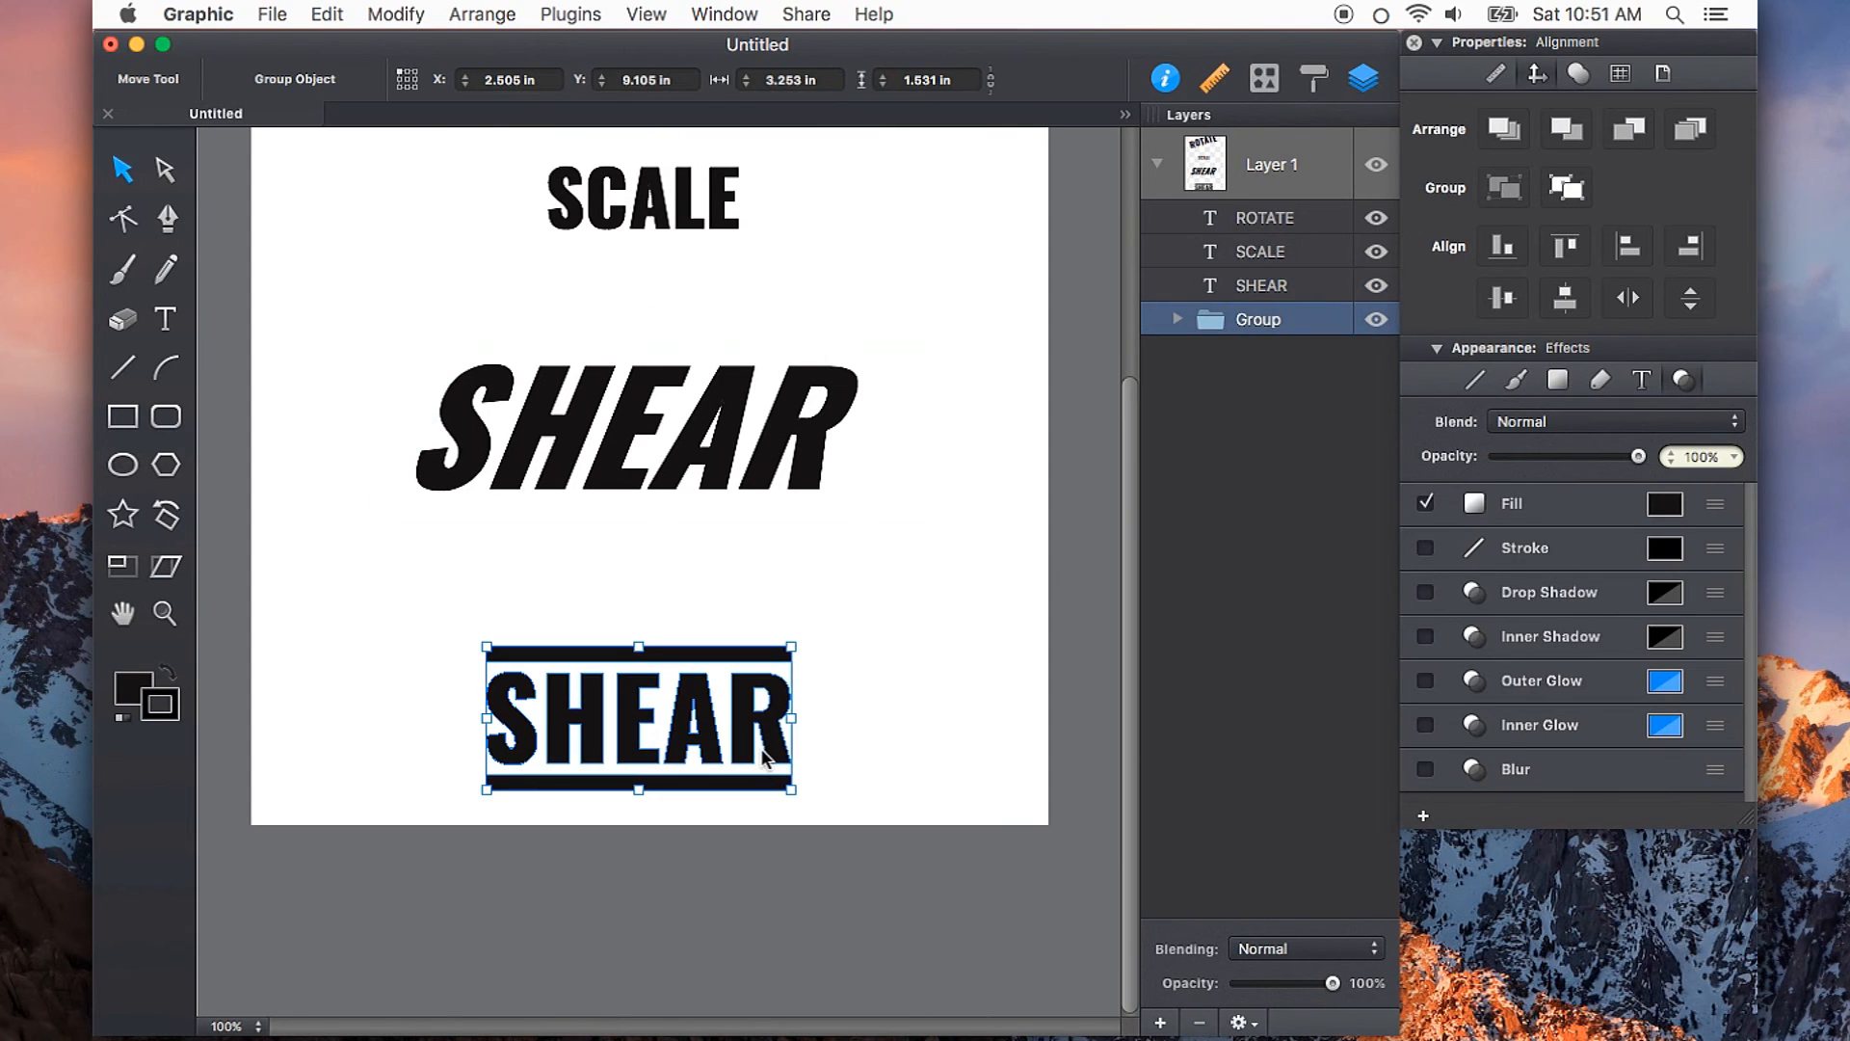
mouse_move(713, 742)
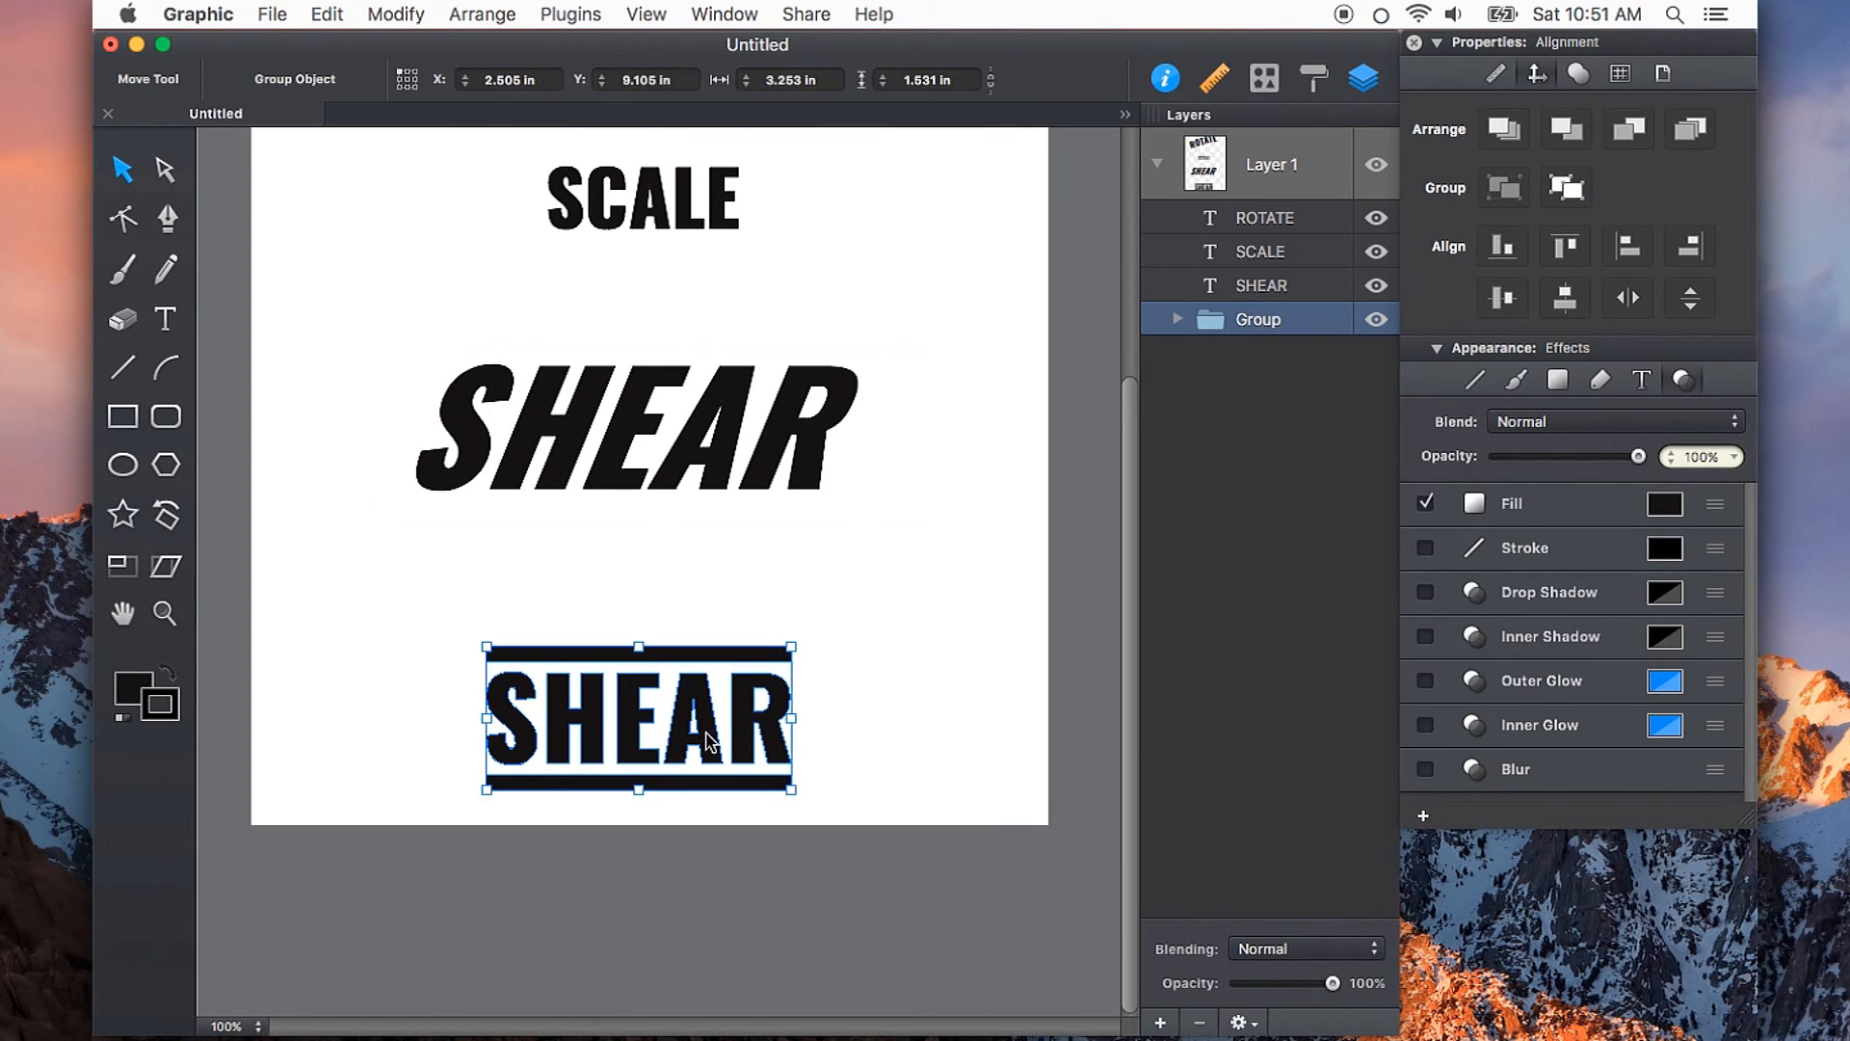
mouse_move(741, 730)
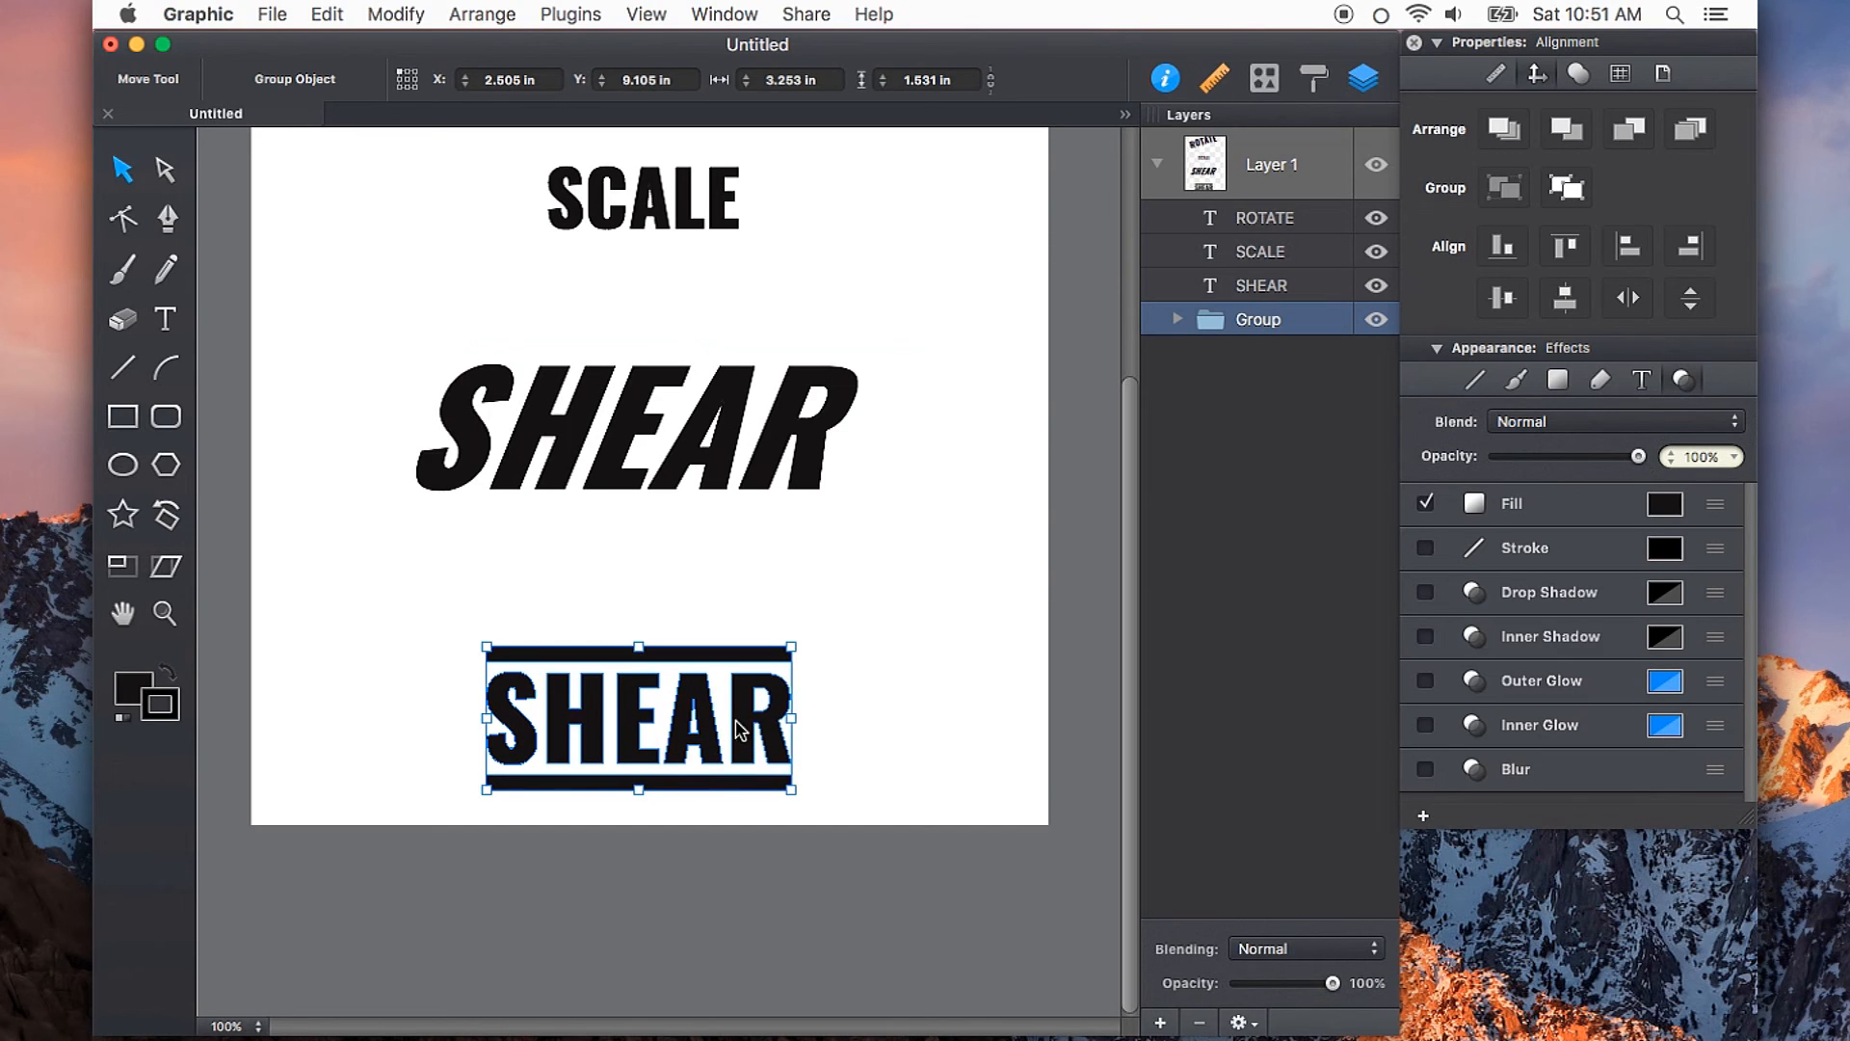
click(166, 567)
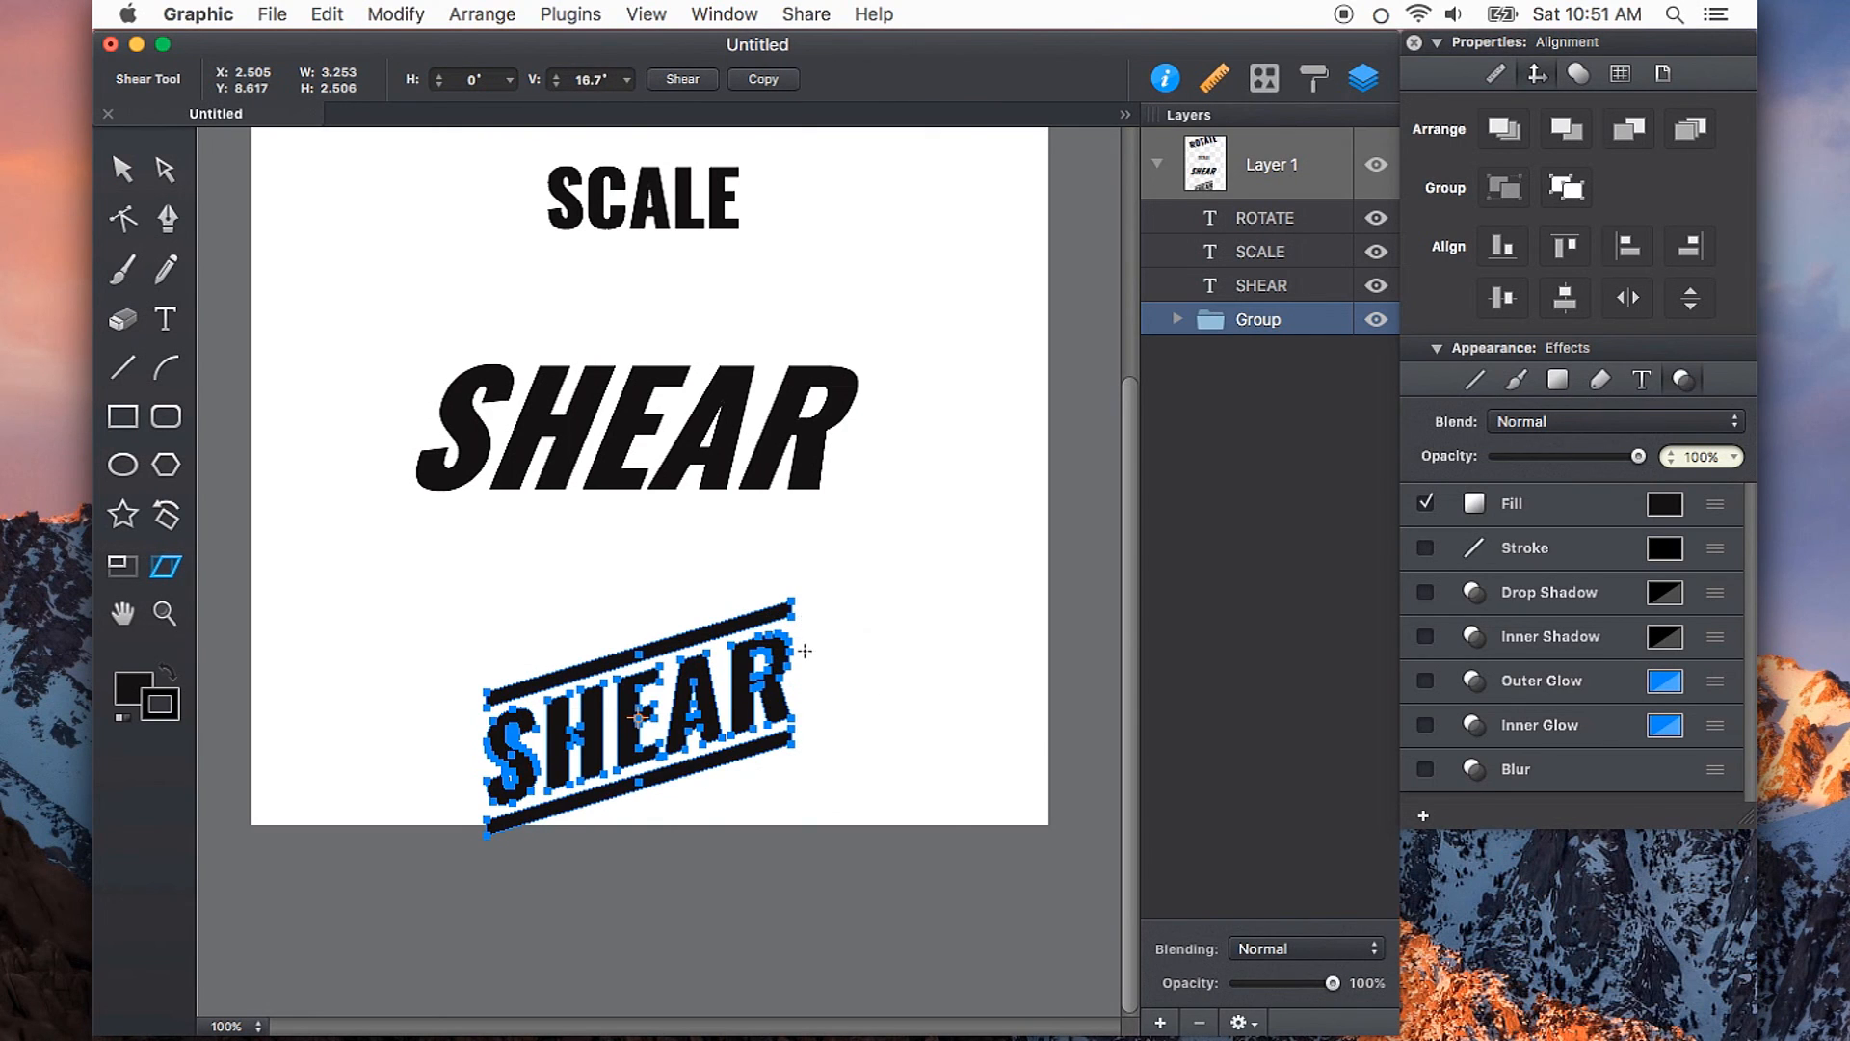
click(123, 171)
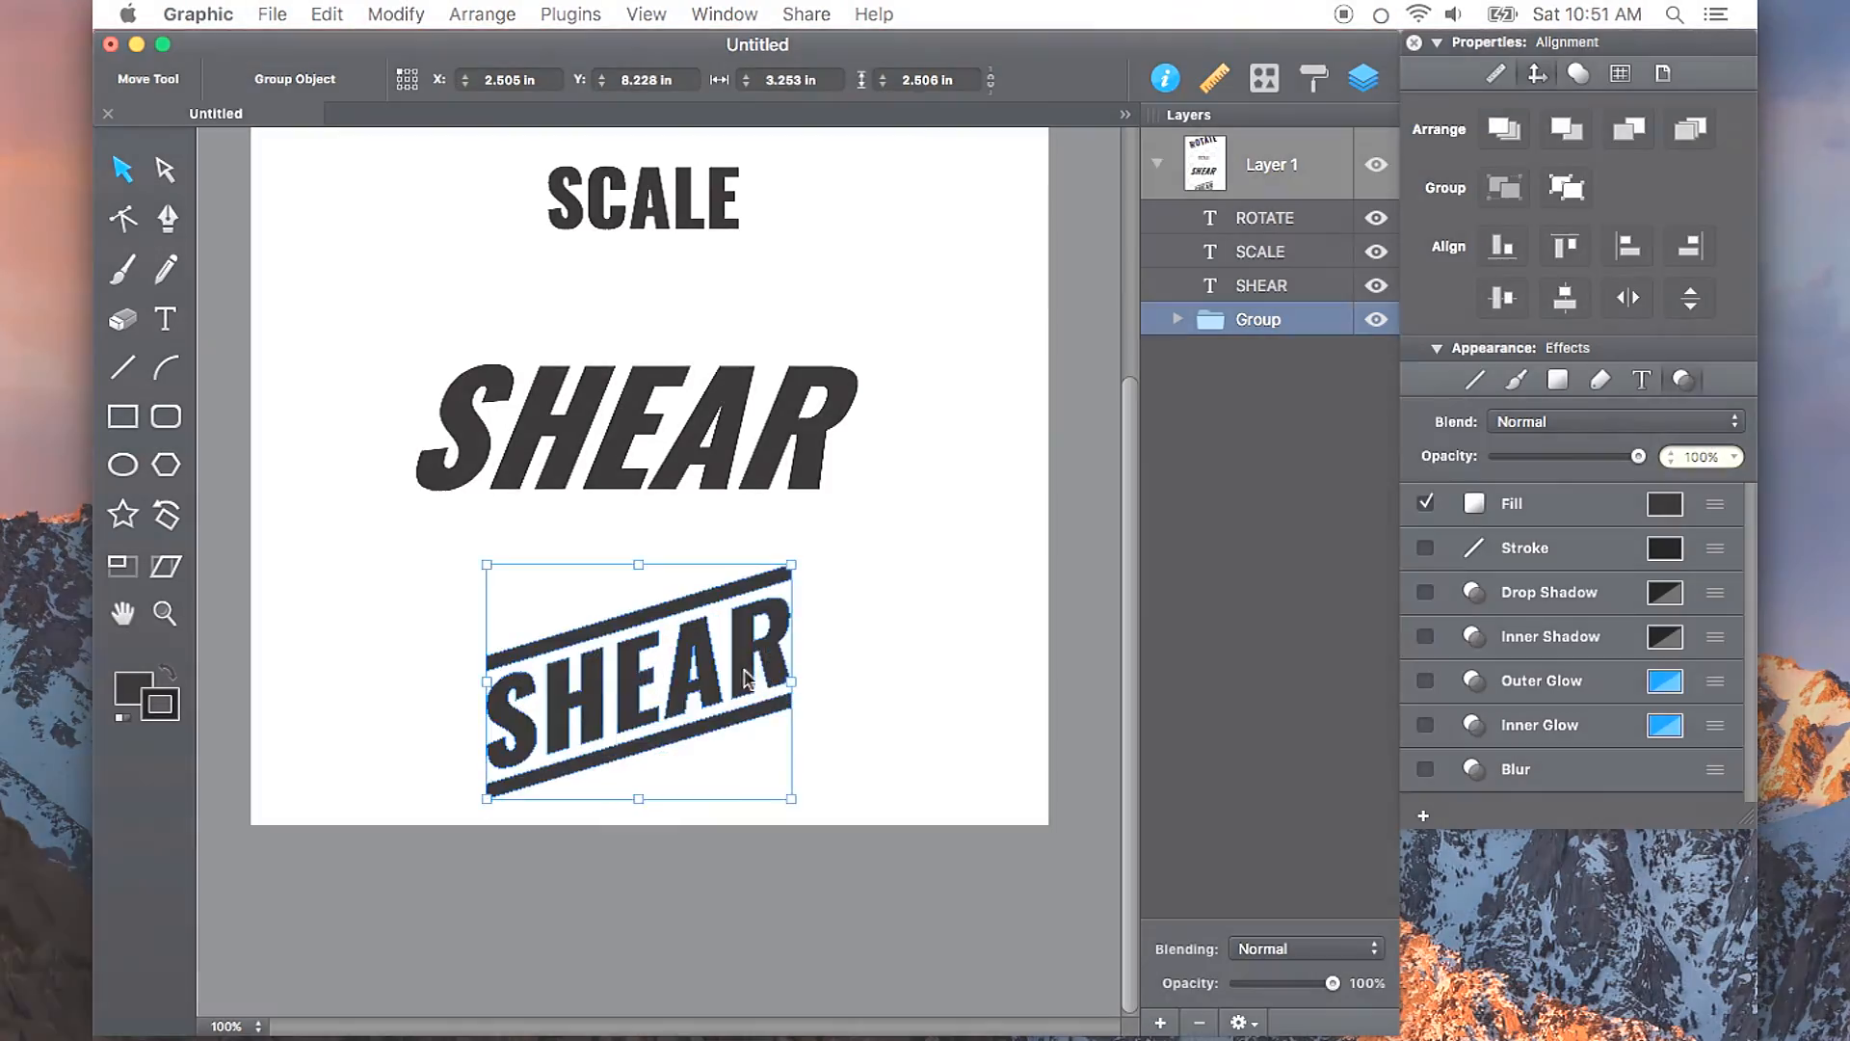